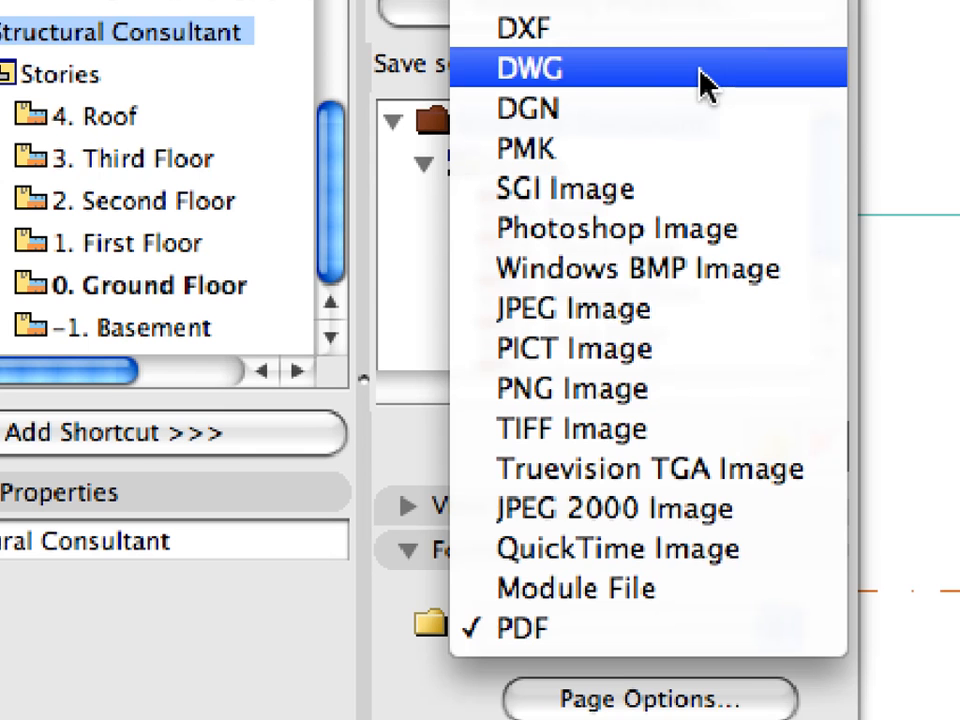
- Open the 7.3.1 Partial Structure Display saved view from the View Map
click(528, 68)
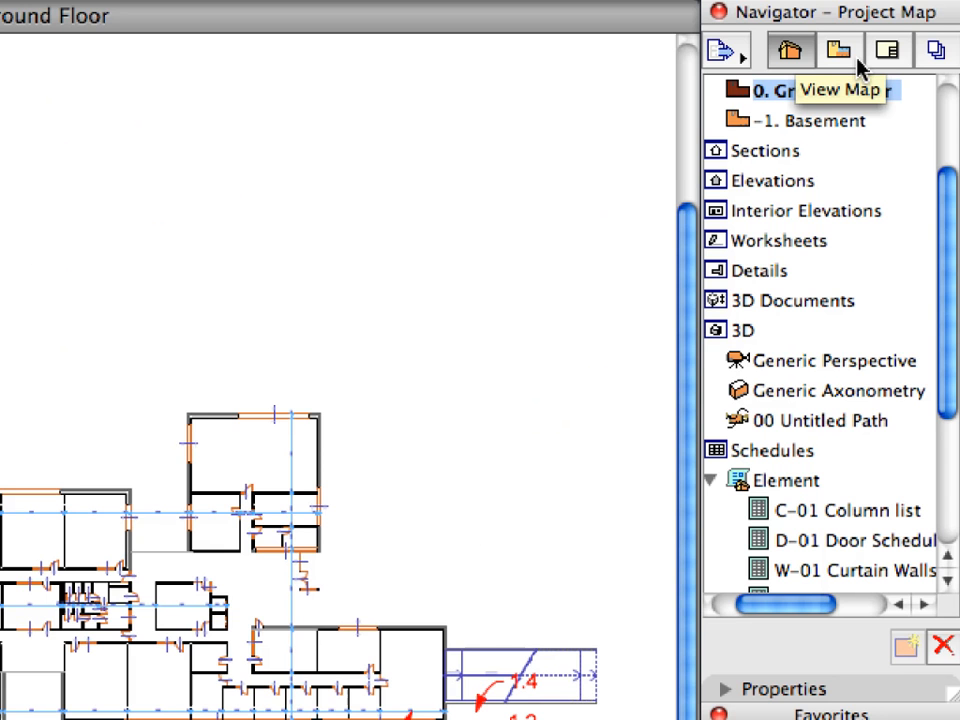
click(839, 50)
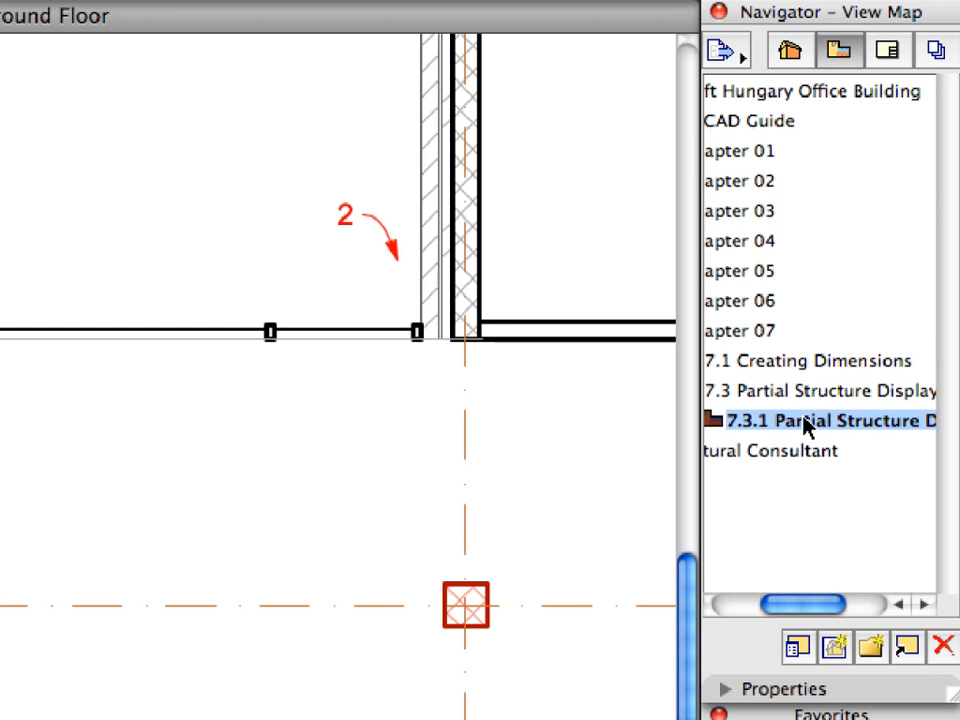
click(241, 16)
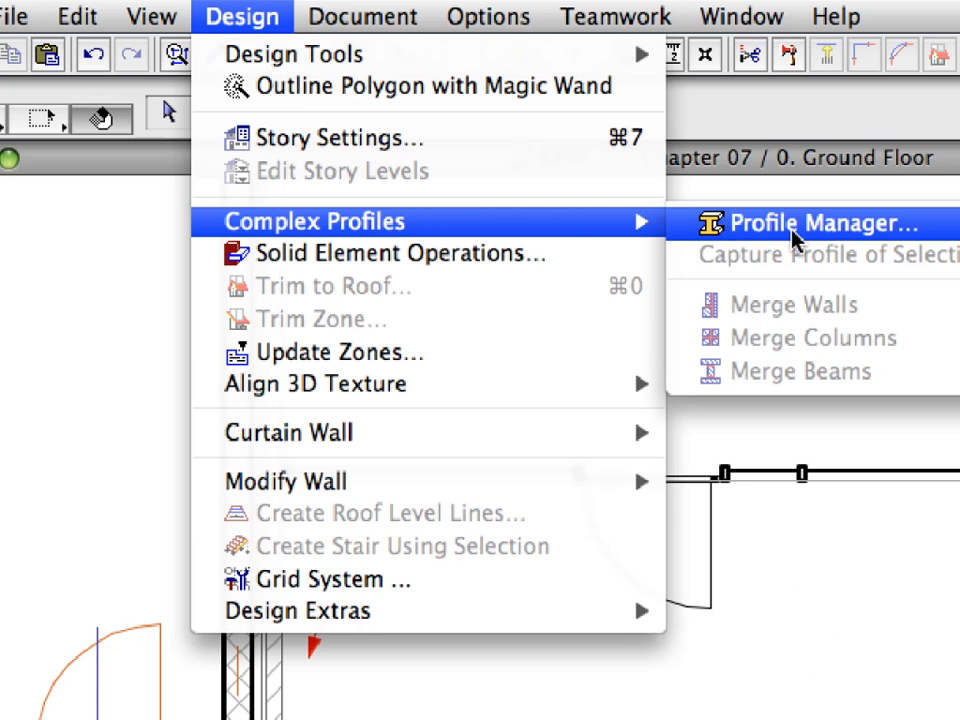
mouse_move(940, 238)
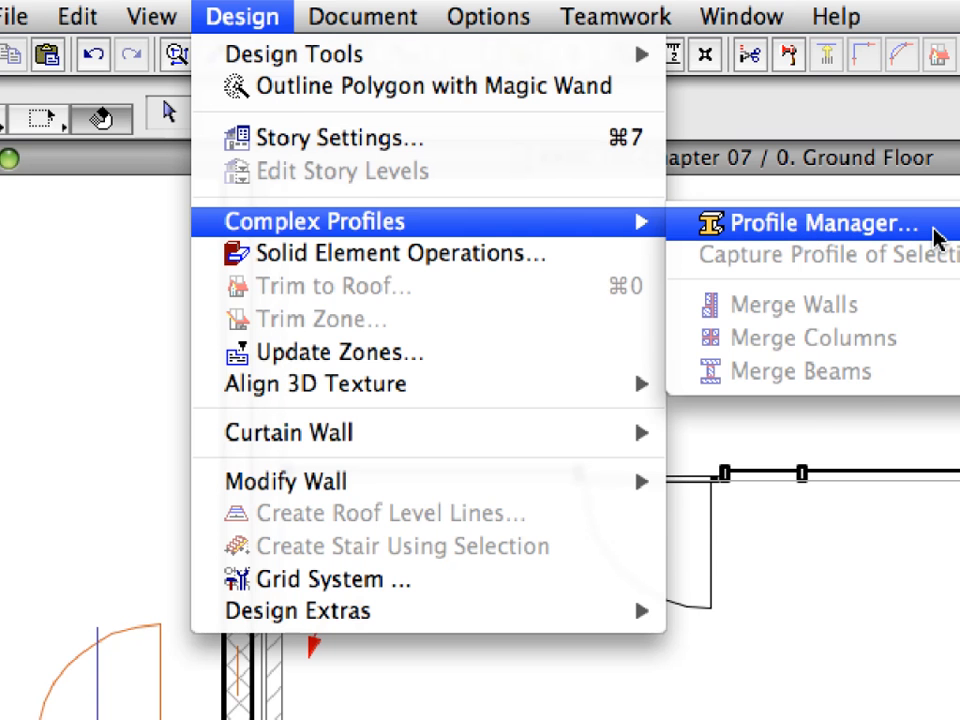
- Open Profile Manager, preview several profiles, and choose Ex-Conc+Brick veneer
click(815, 222)
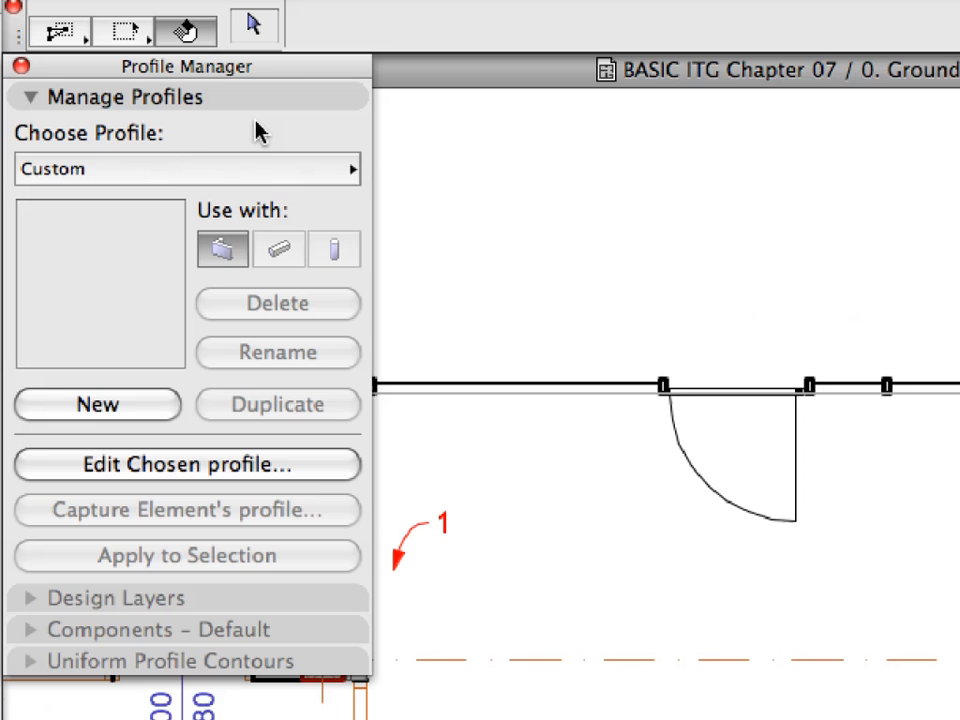
click(185, 169)
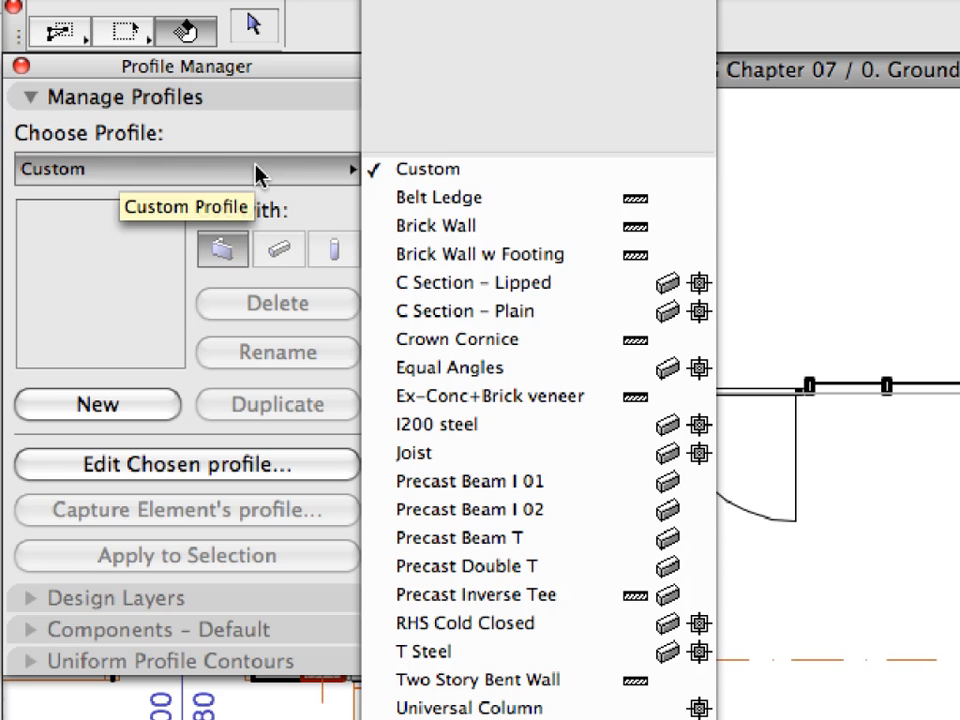
click(438, 197)
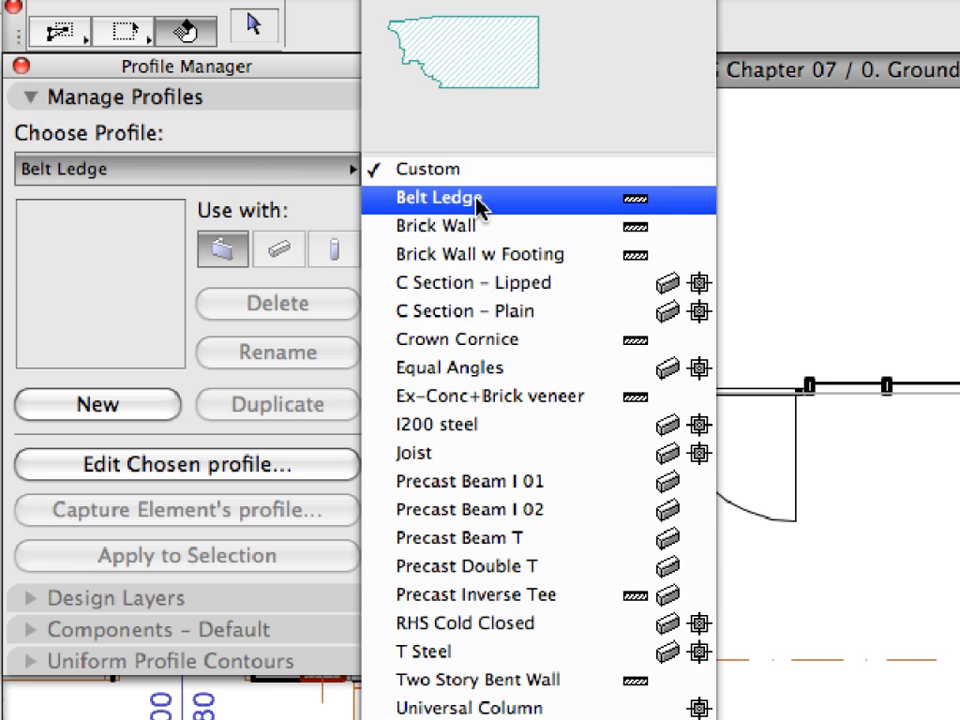
click(480, 254)
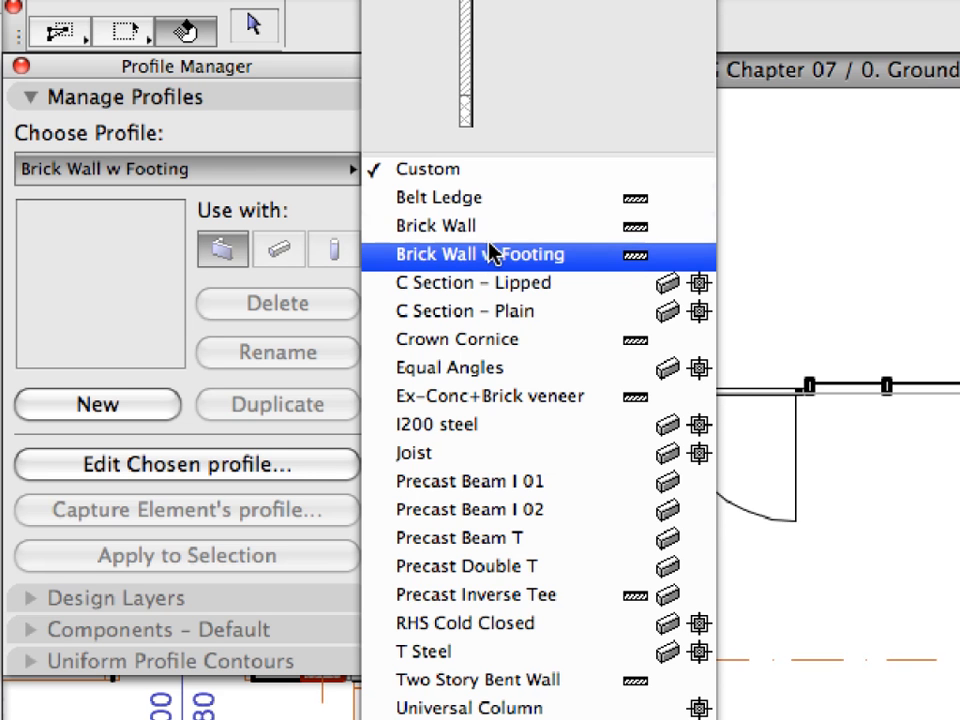
click(472, 282)
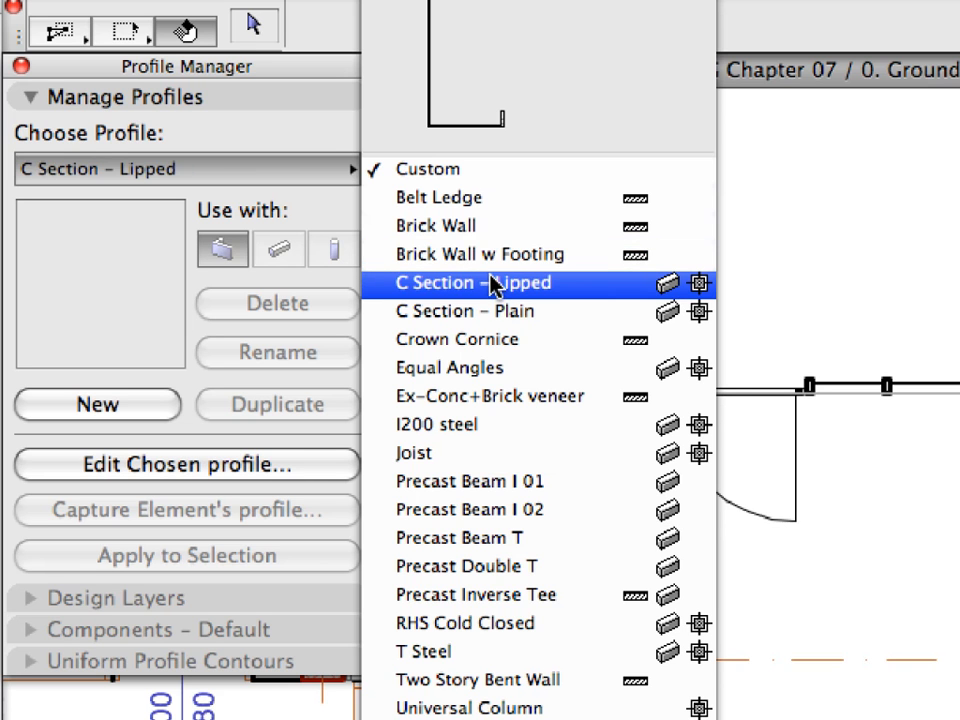
click(450, 367)
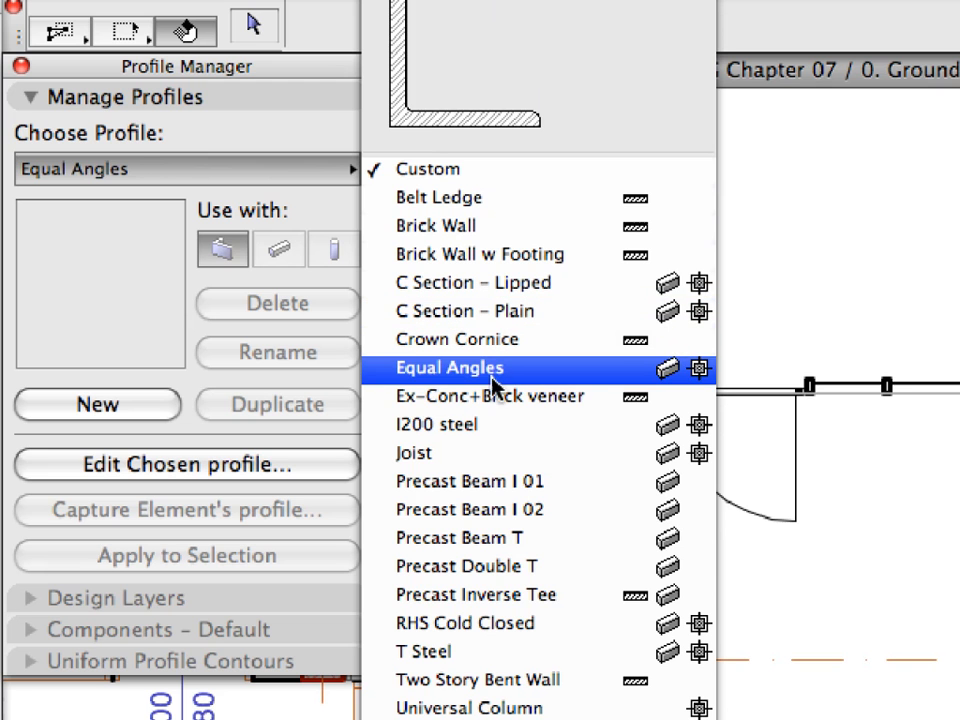
click(489, 396)
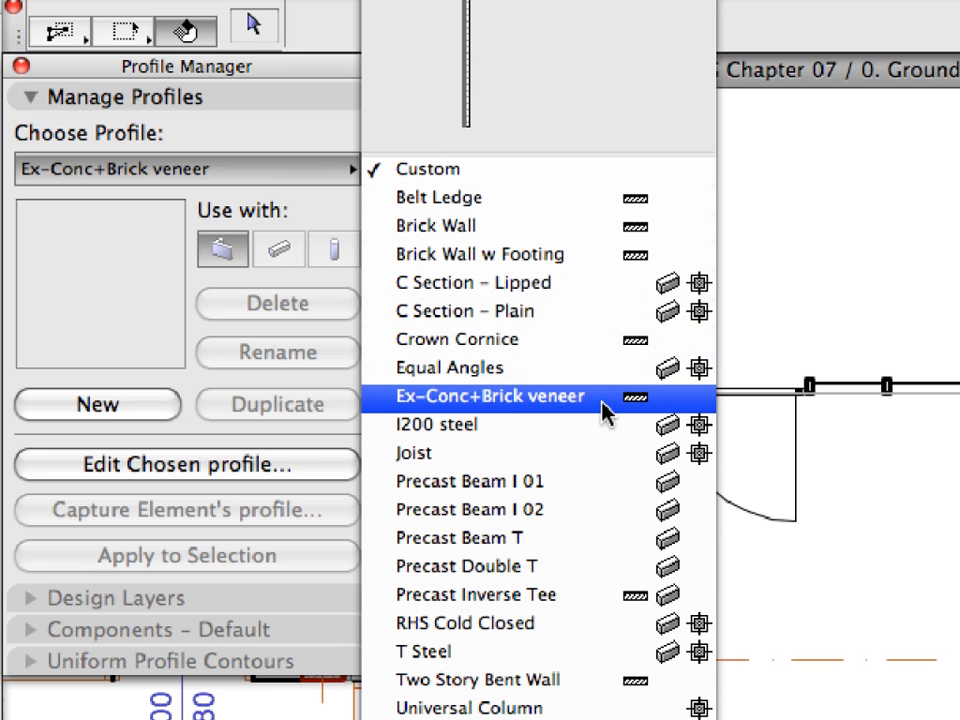
click(490, 396)
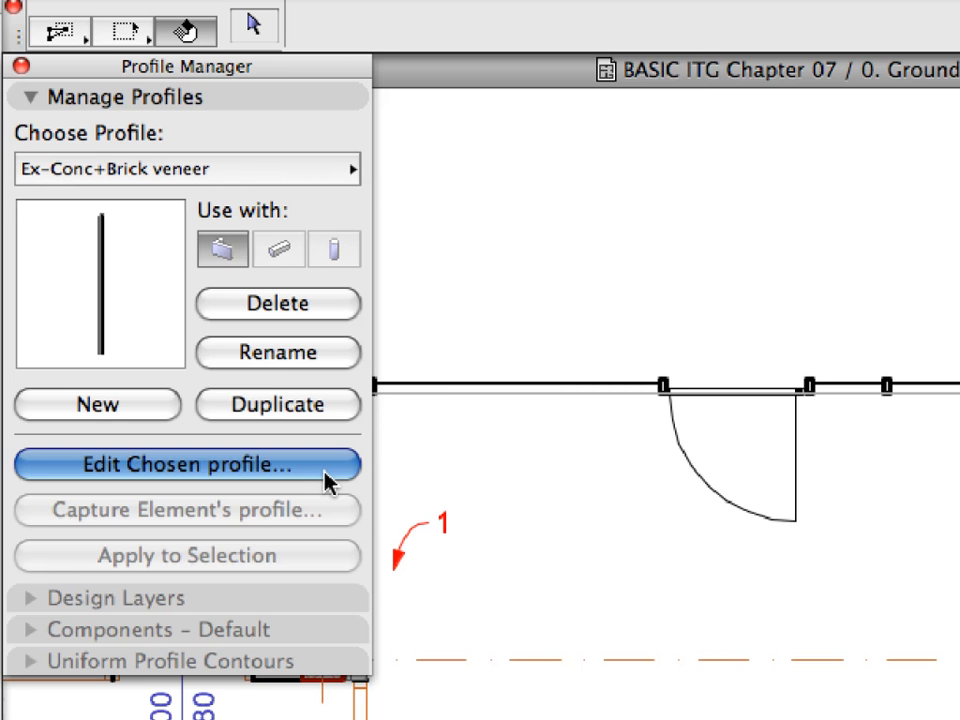
- Edit the Ex-Conc+Brick veneer profile with True Line Weight turned off
click(186, 464)
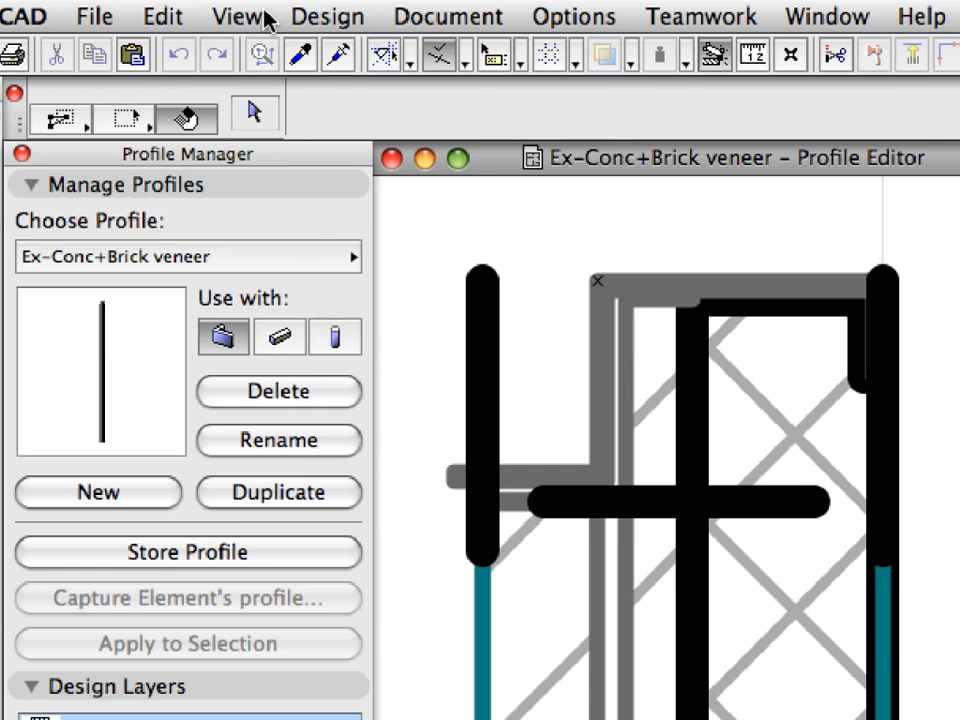
click(236, 16)
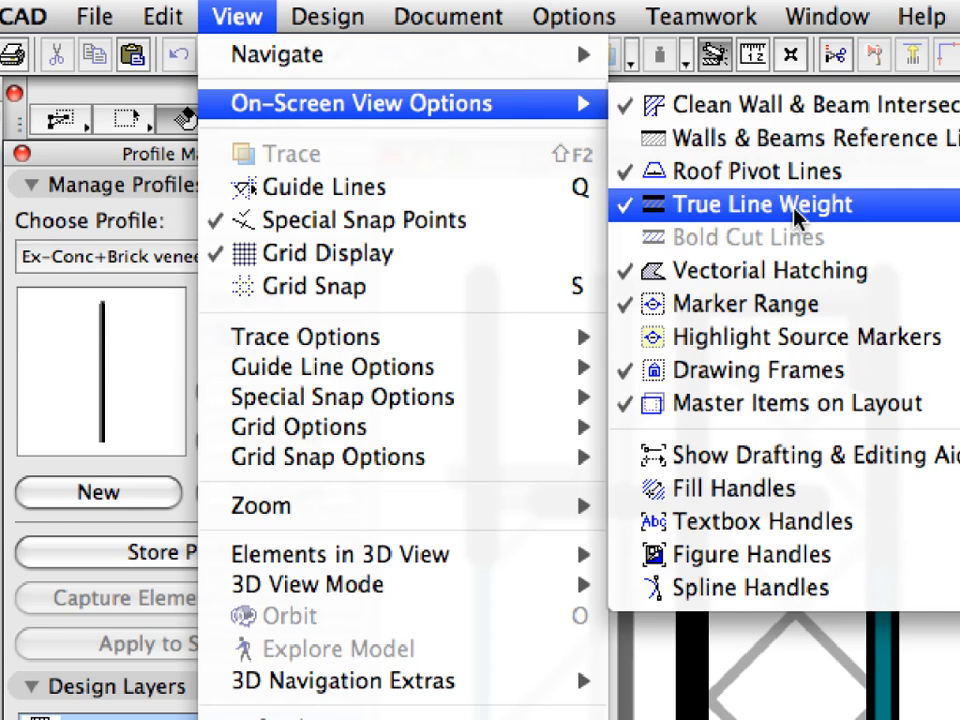
click(762, 204)
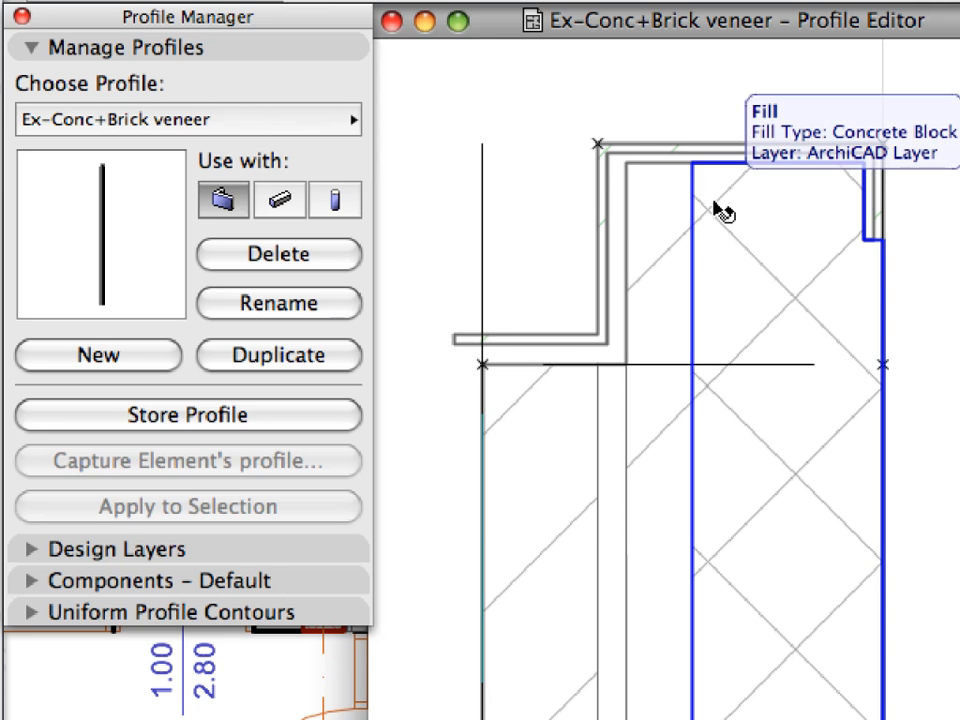
- Select the concrete block fill and show its core component settings, priority 12
click(720, 210)
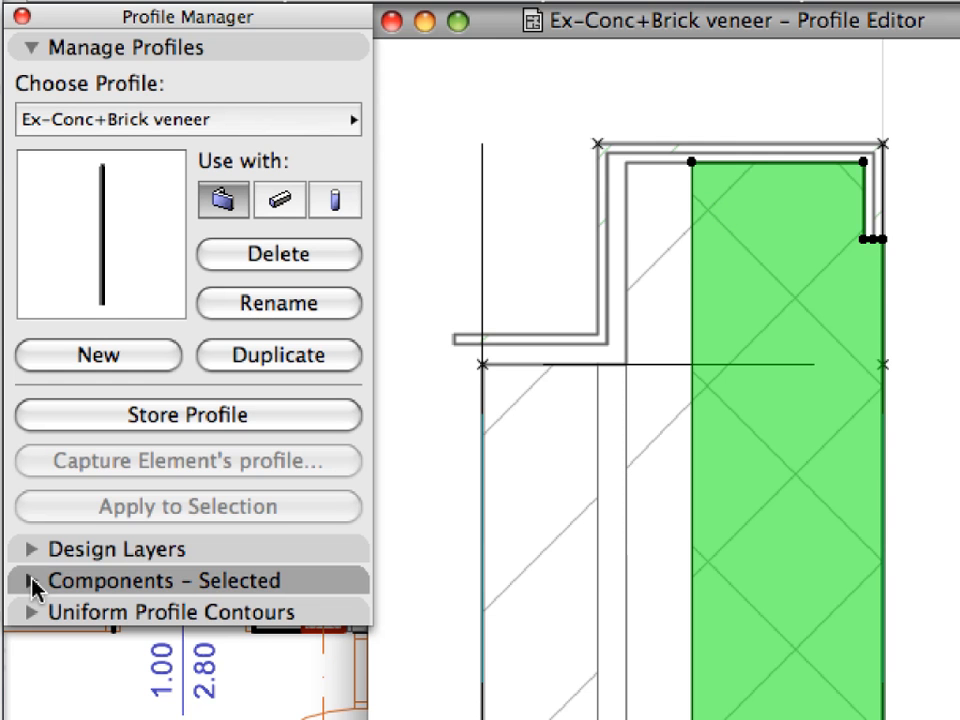
click(31, 580)
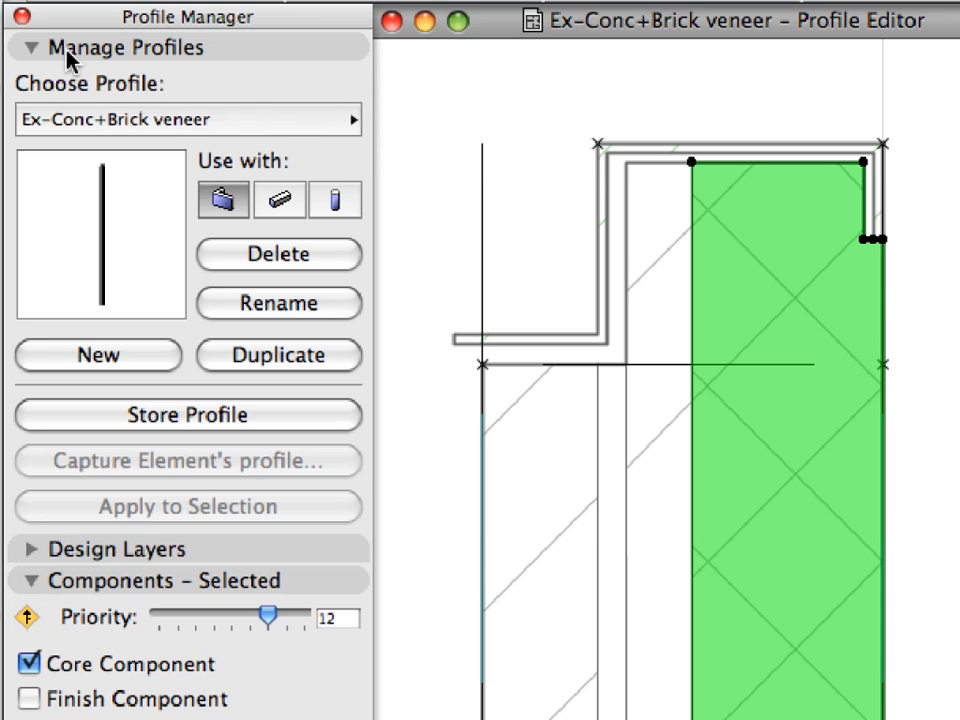
click(33, 47)
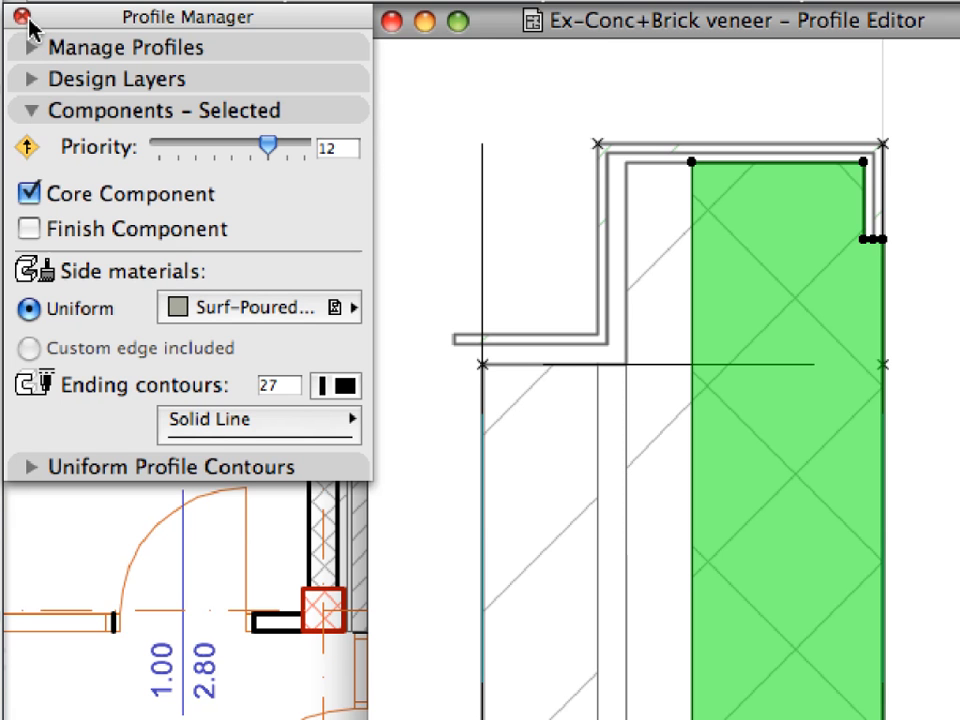
- Close Profile Manager and set the plan's Partial Structure Display to Core Only
click(20, 17)
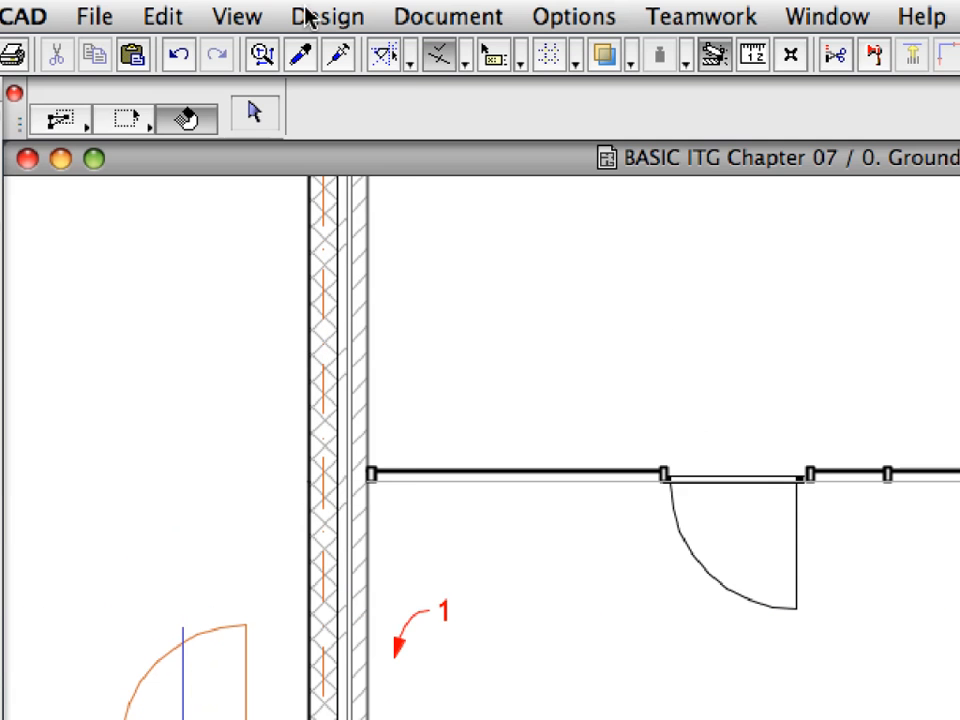
click(447, 16)
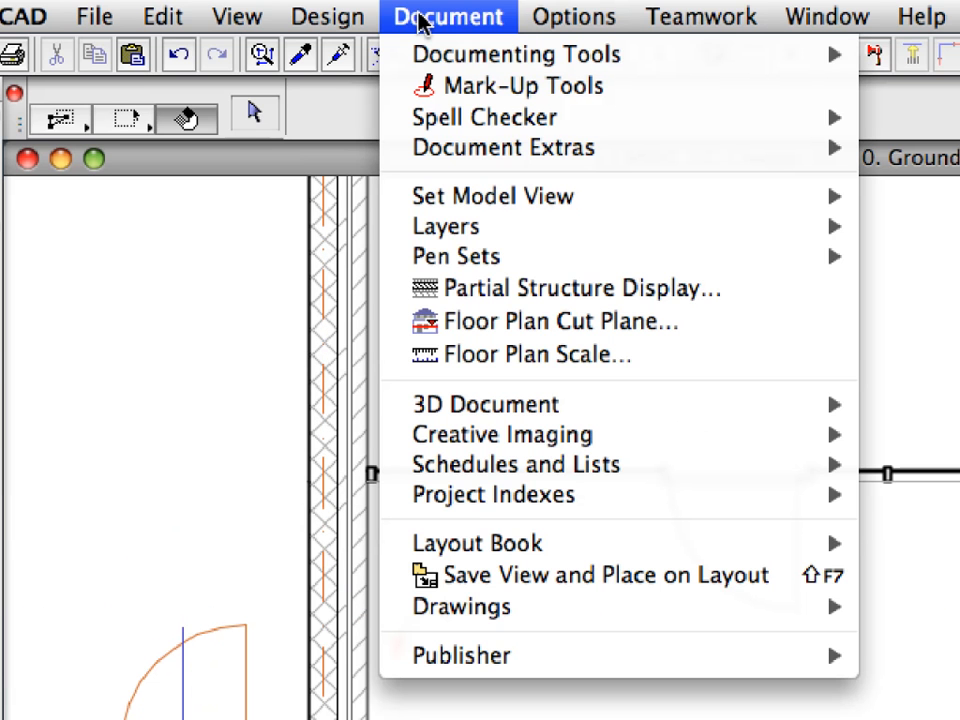
mouse_move(578, 288)
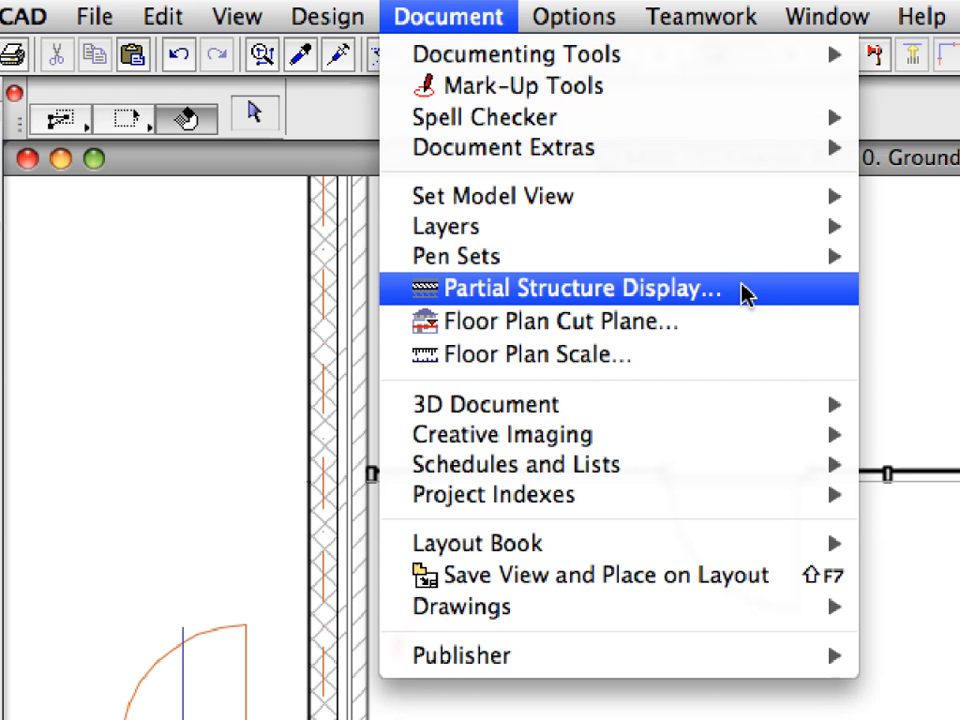
click(577, 288)
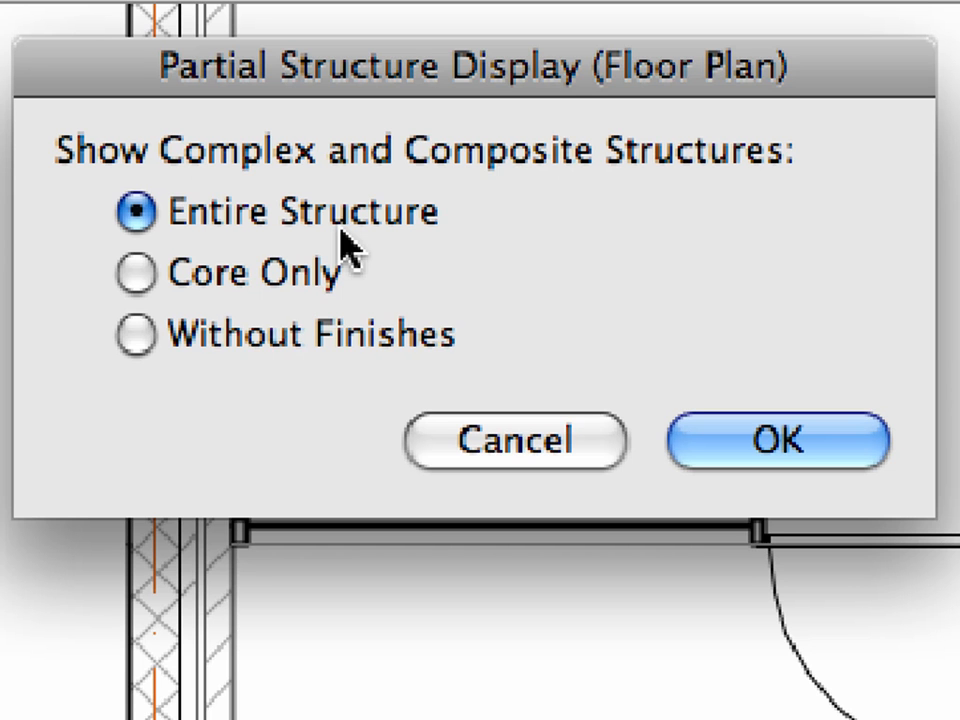
click(134, 273)
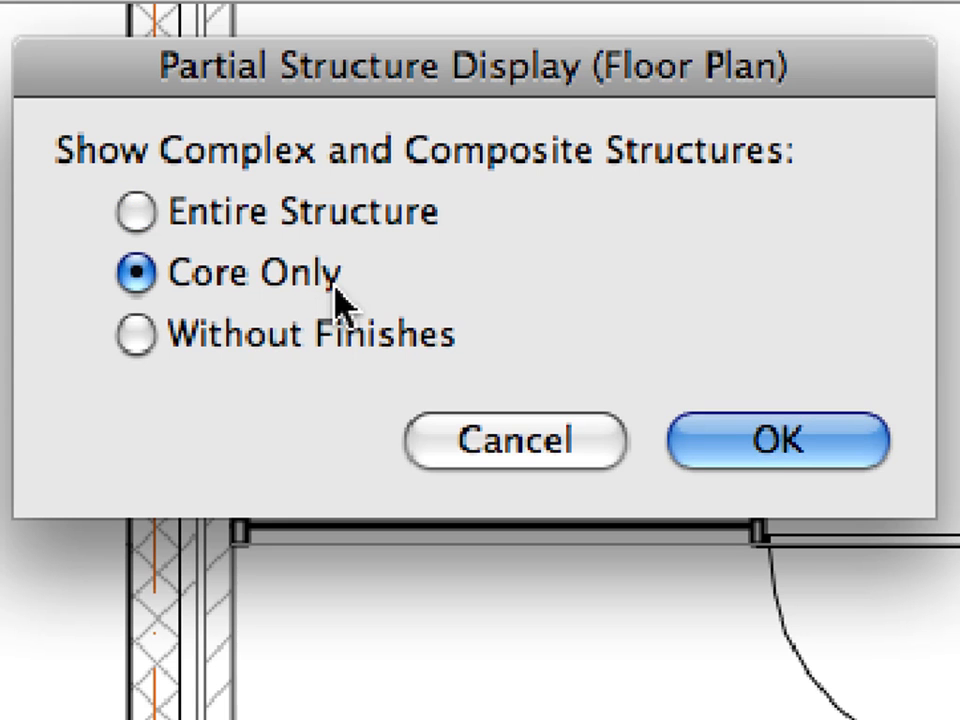
mouse_move(483, 303)
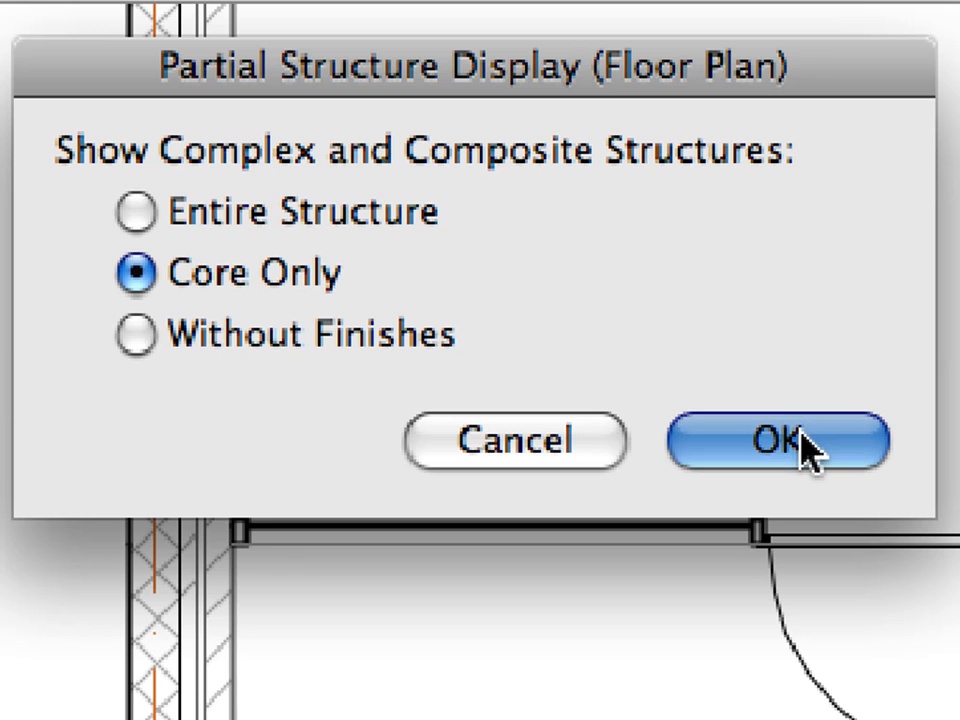
click(778, 440)
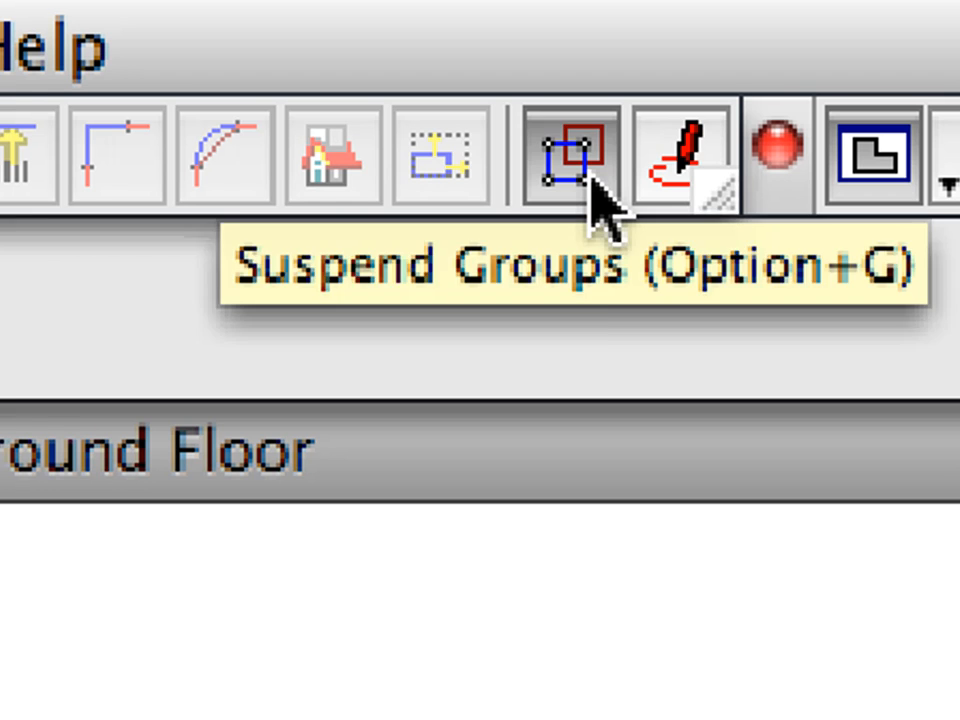
- Suspend groups and show the selected ground-floor bearing walls in 3D
click(565, 155)
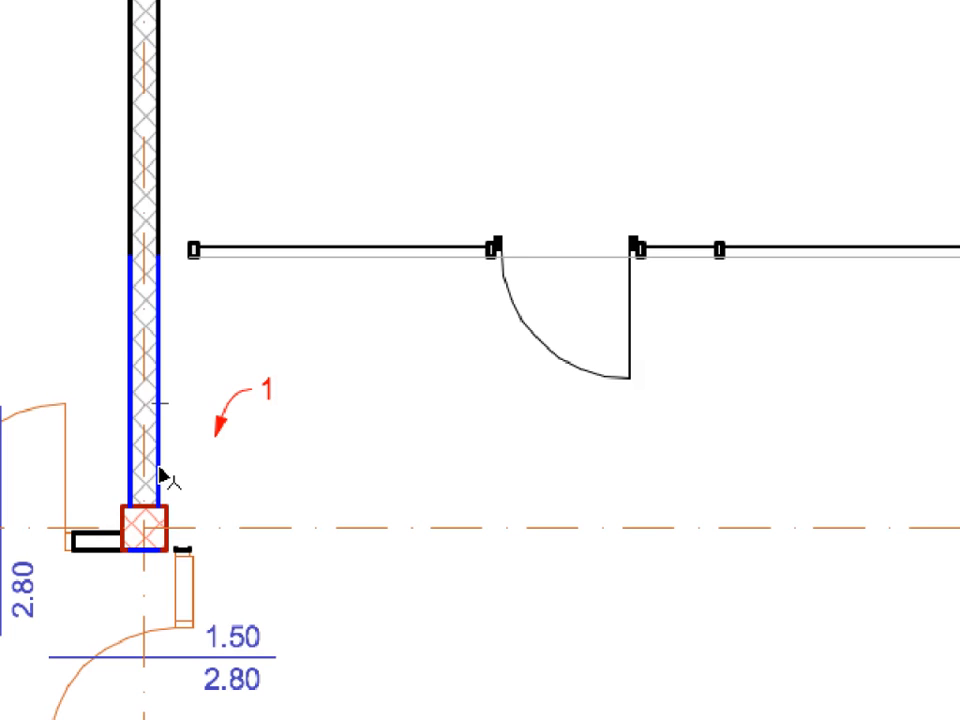
mouse_move(160, 475)
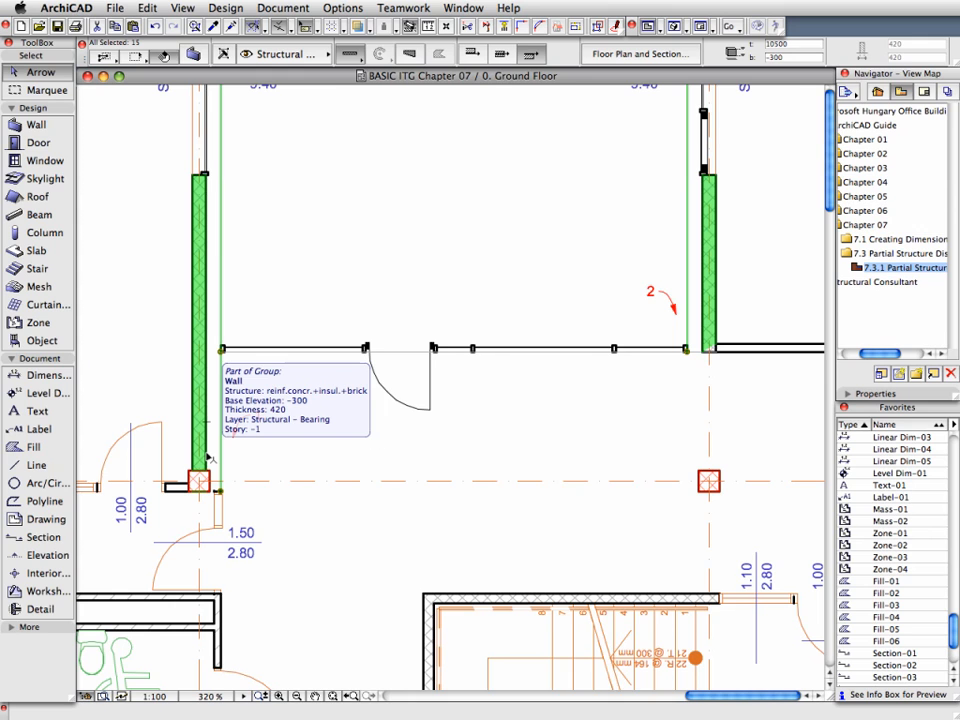
right_click(200, 455)
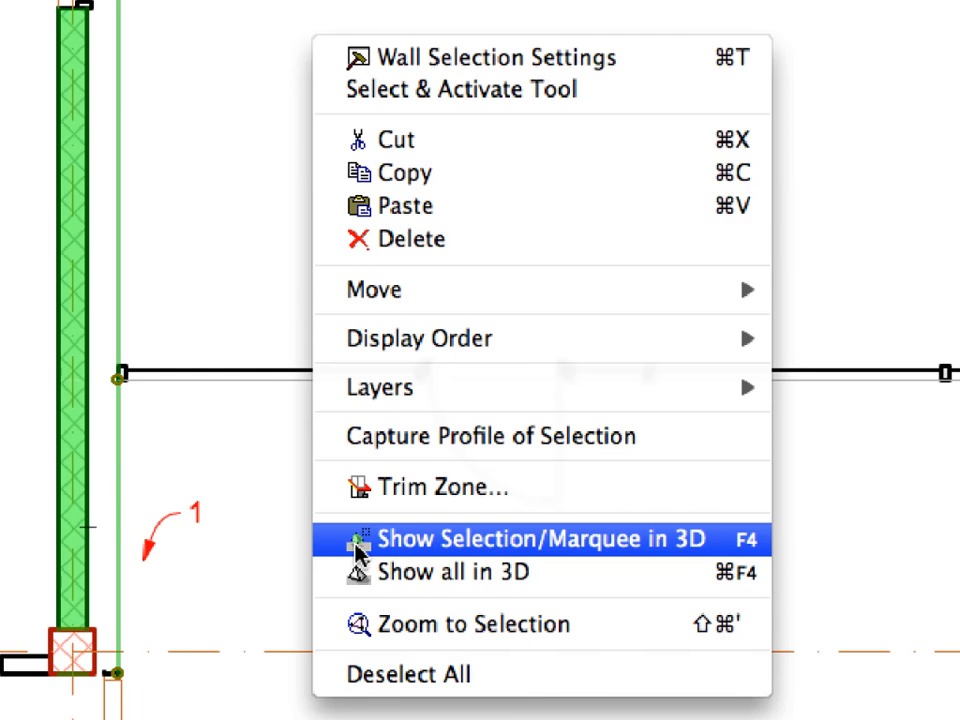
click(540, 539)
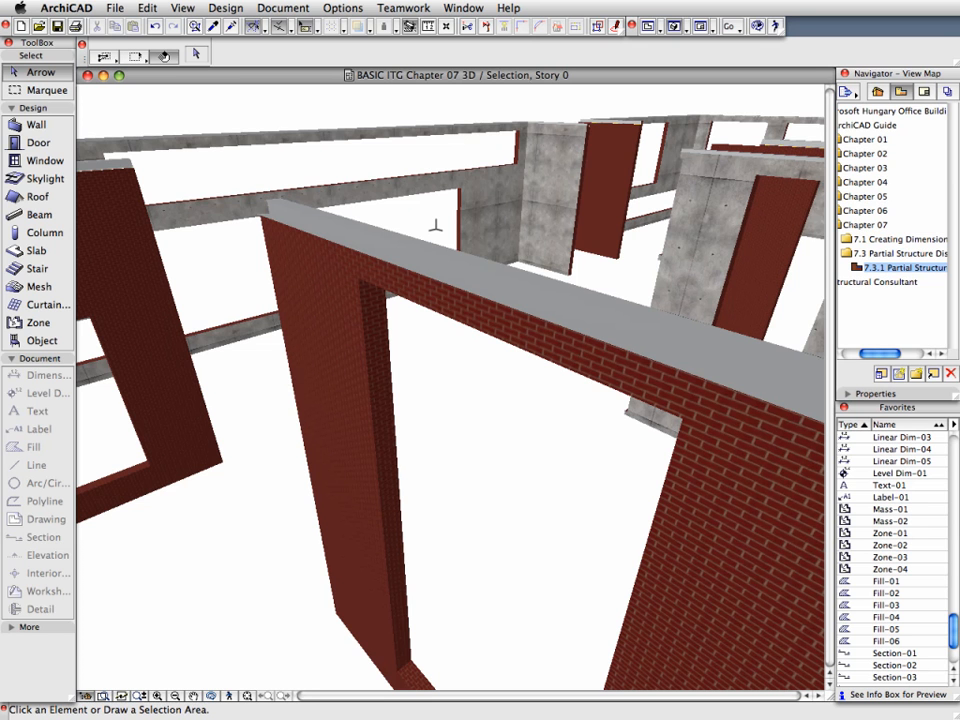
- Set the 3D window's Partial Structure Display to Core Only
click(283, 8)
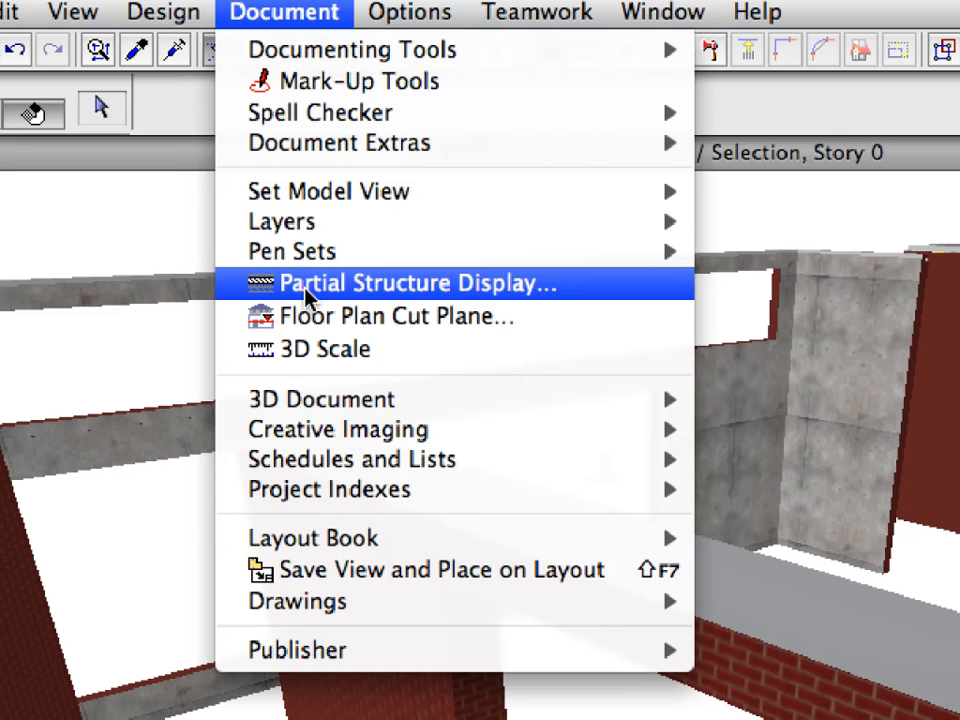
click(413, 283)
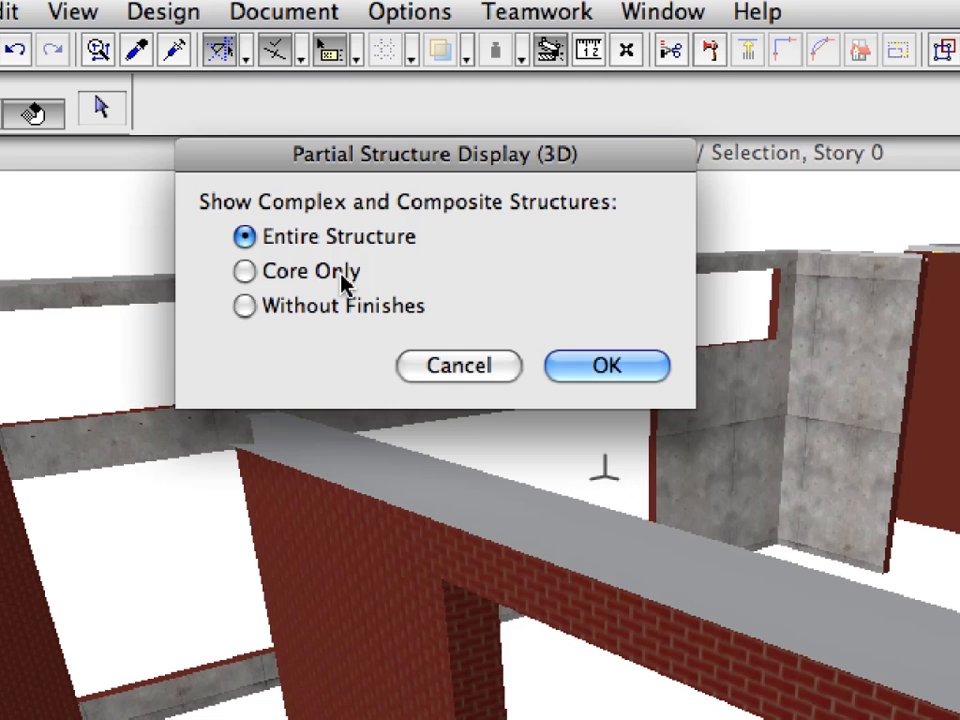
click(244, 271)
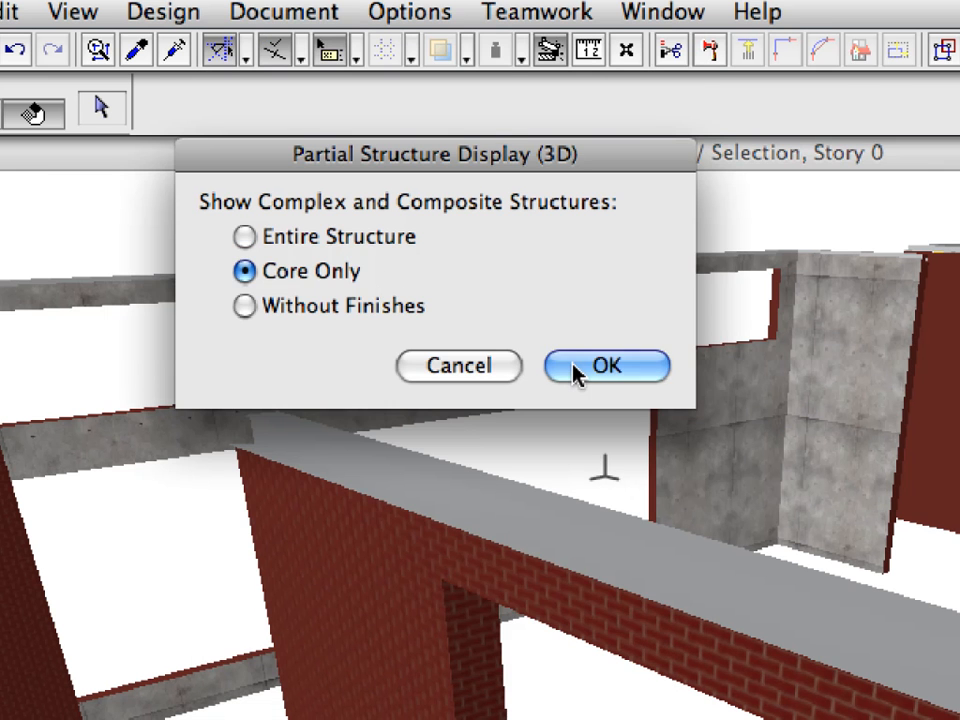
click(606, 366)
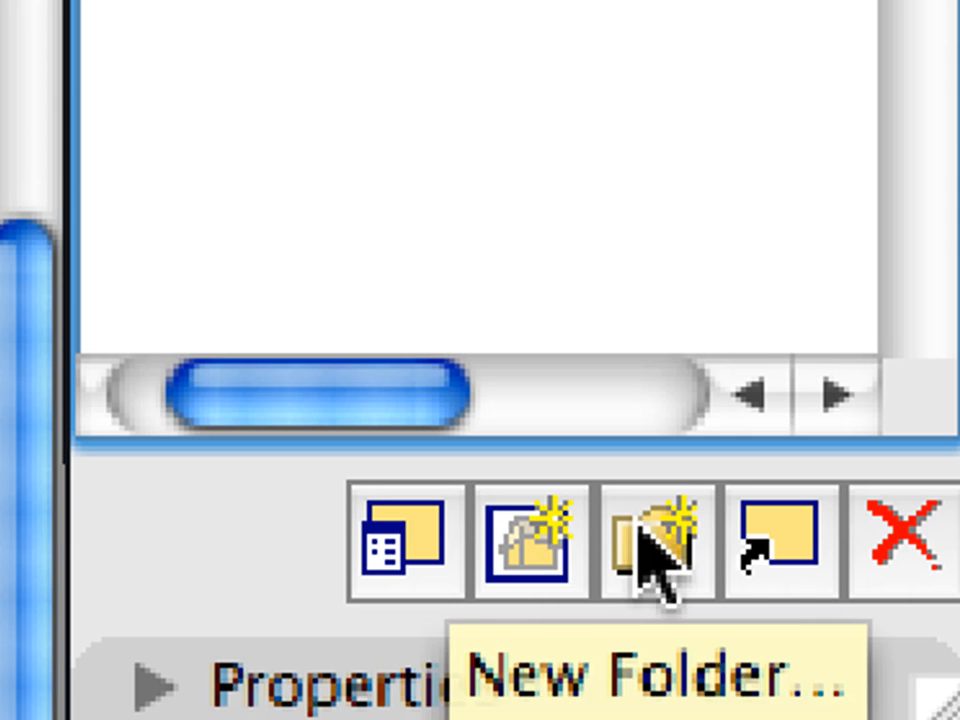
mouse_move(765, 560)
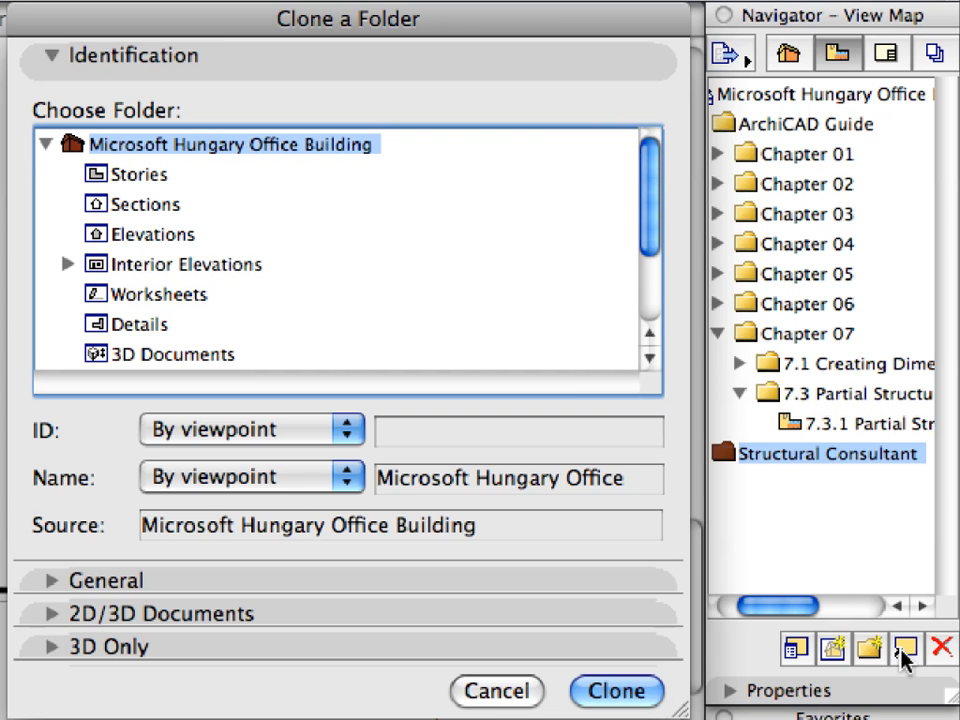
mouse_move(862, 582)
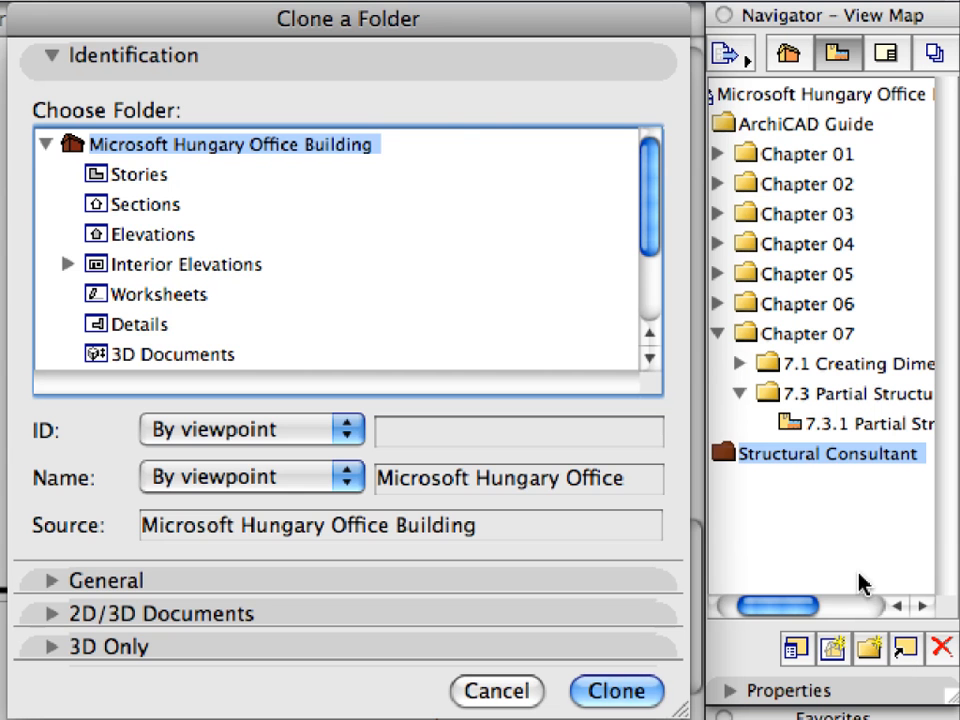
mouse_move(443, 152)
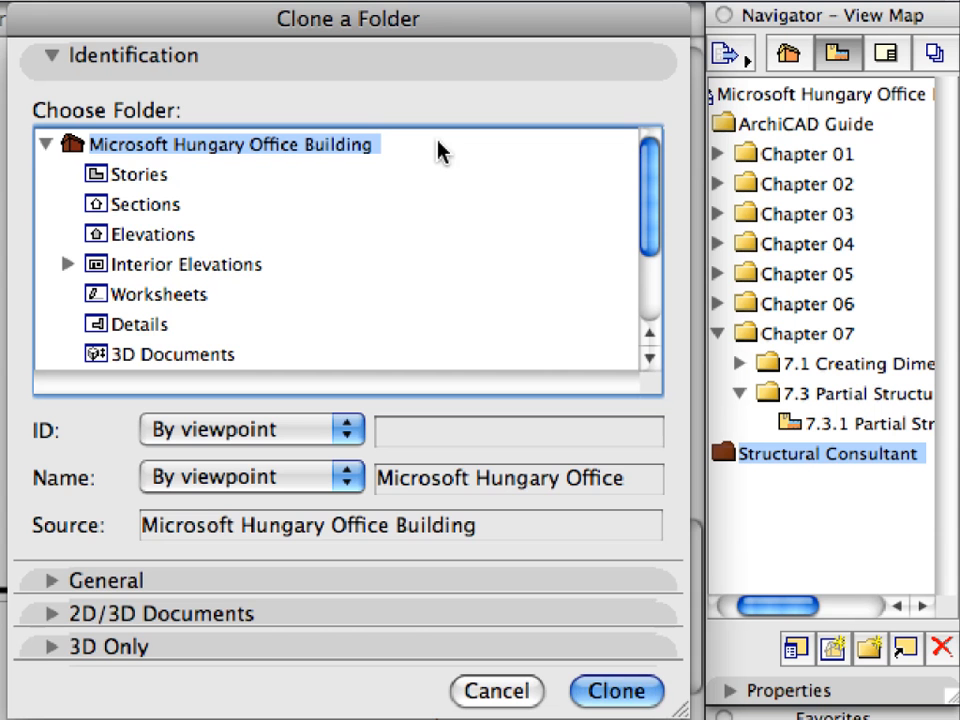
- Pick Stories as the folder to clone into Structural Consultant
click(139, 174)
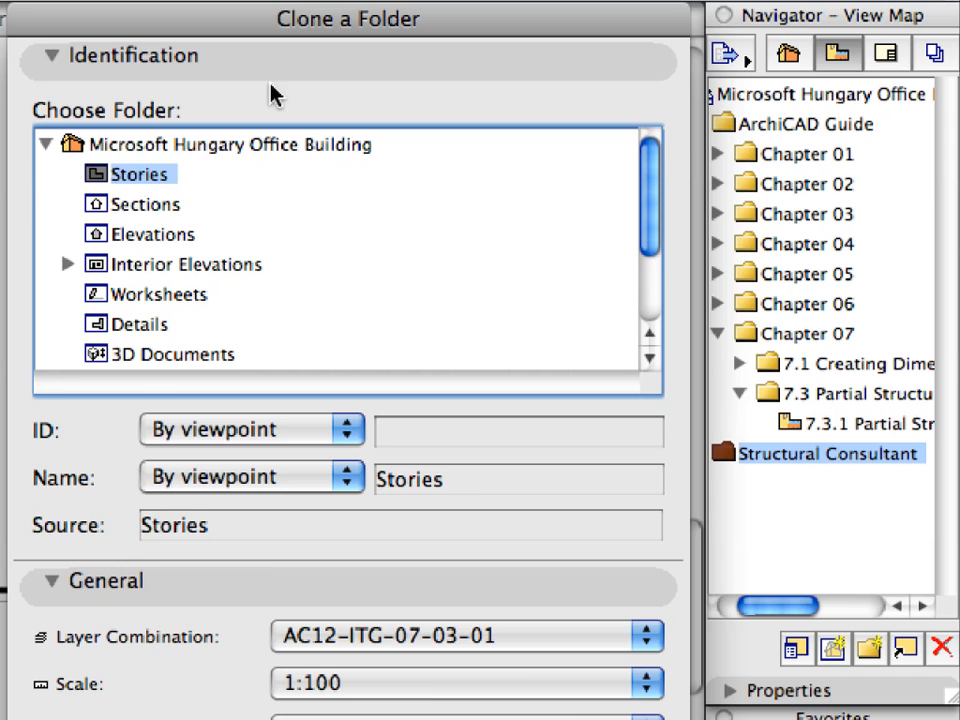
- Give the Stories clone the Structural layer combination and Structural model view options
click(44, 56)
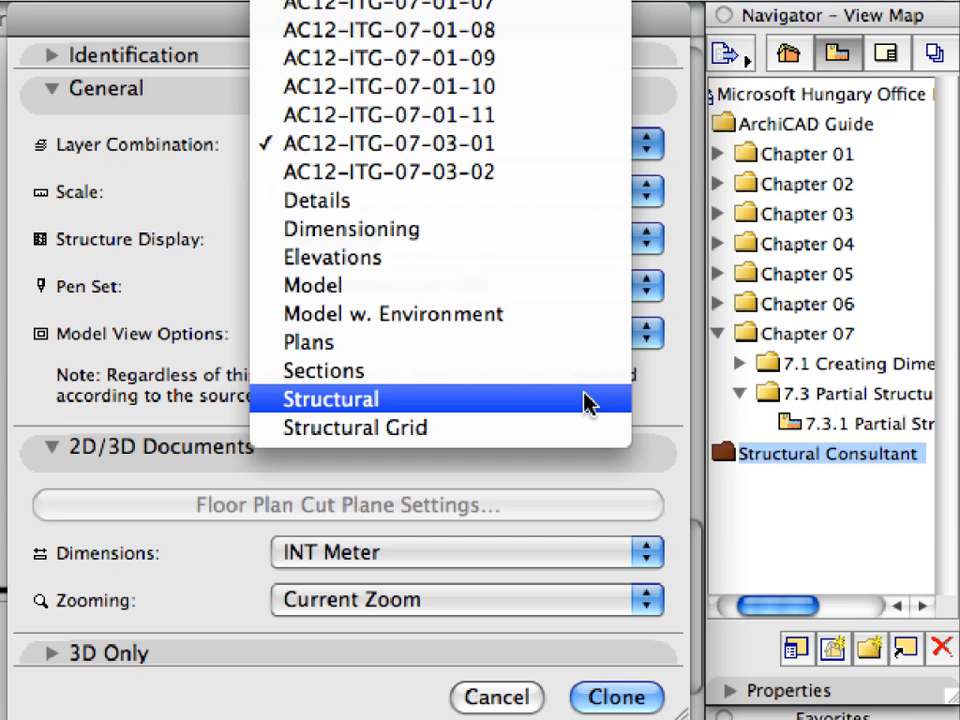
click(329, 399)
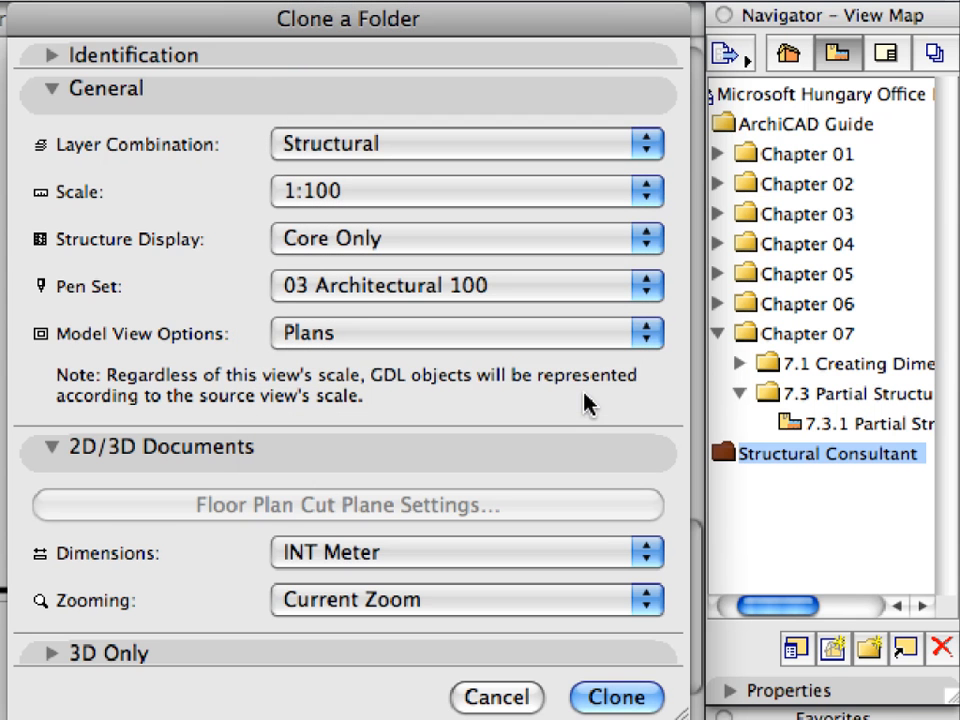
click(645, 333)
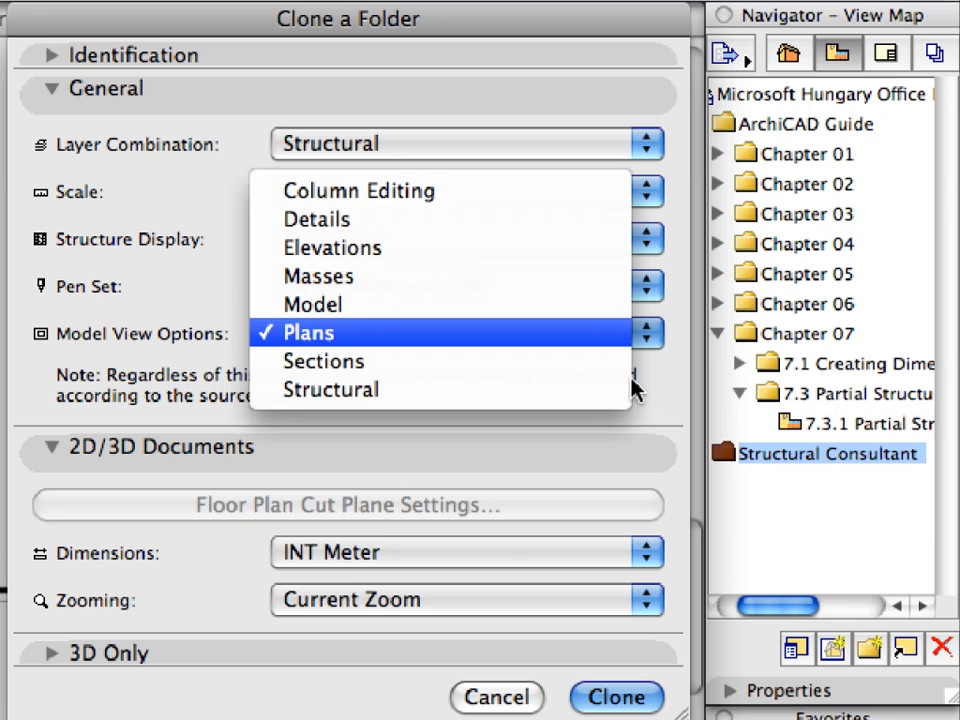
mouse_move(330, 389)
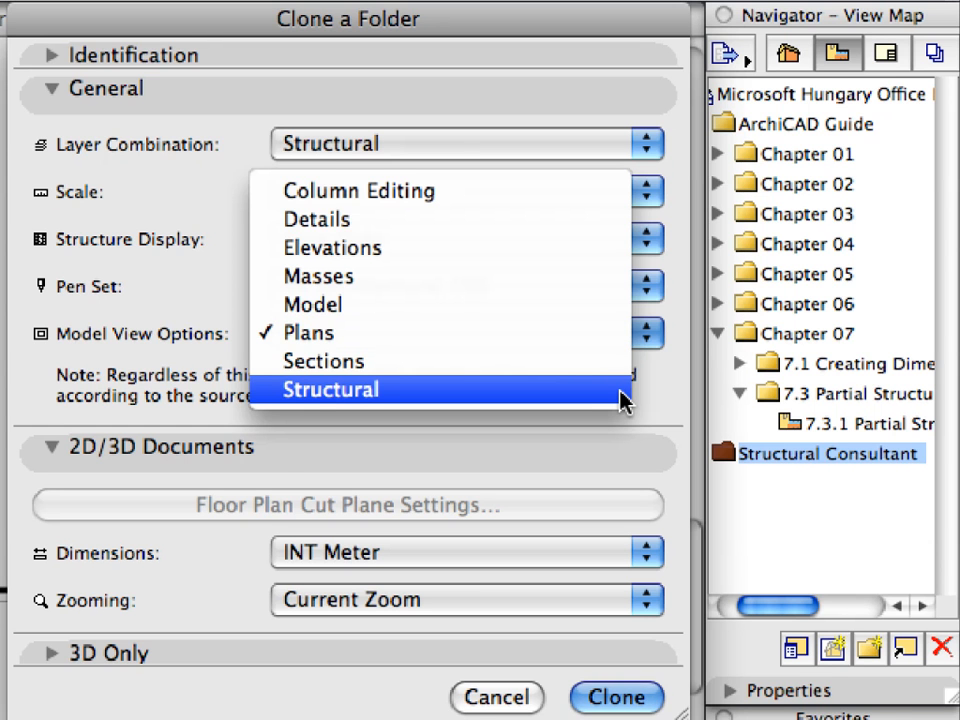
click(330, 389)
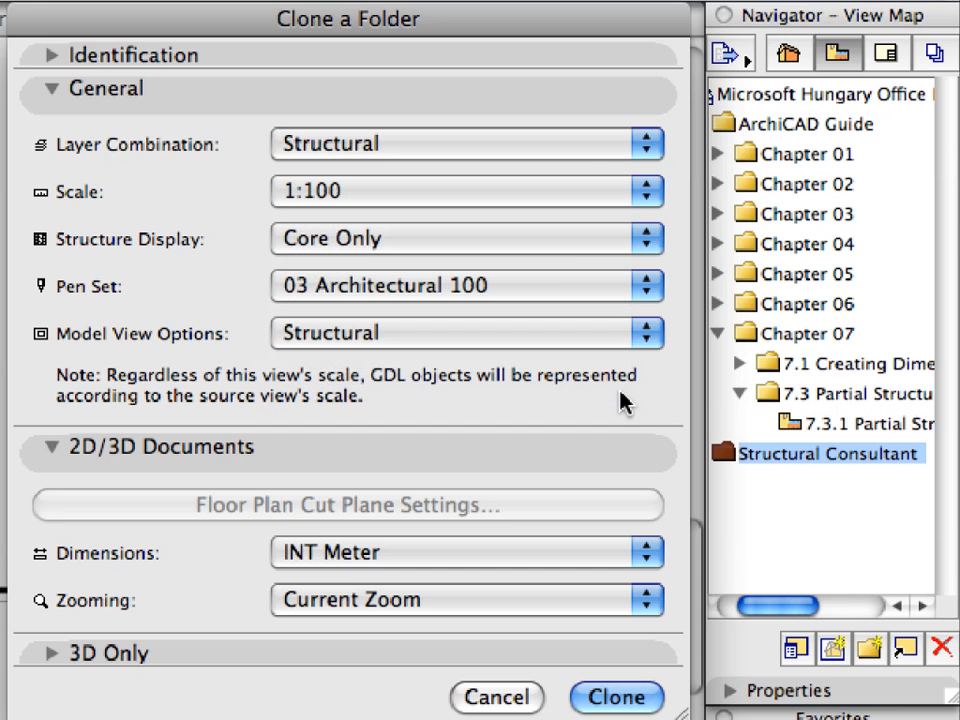
mouse_move(645, 248)
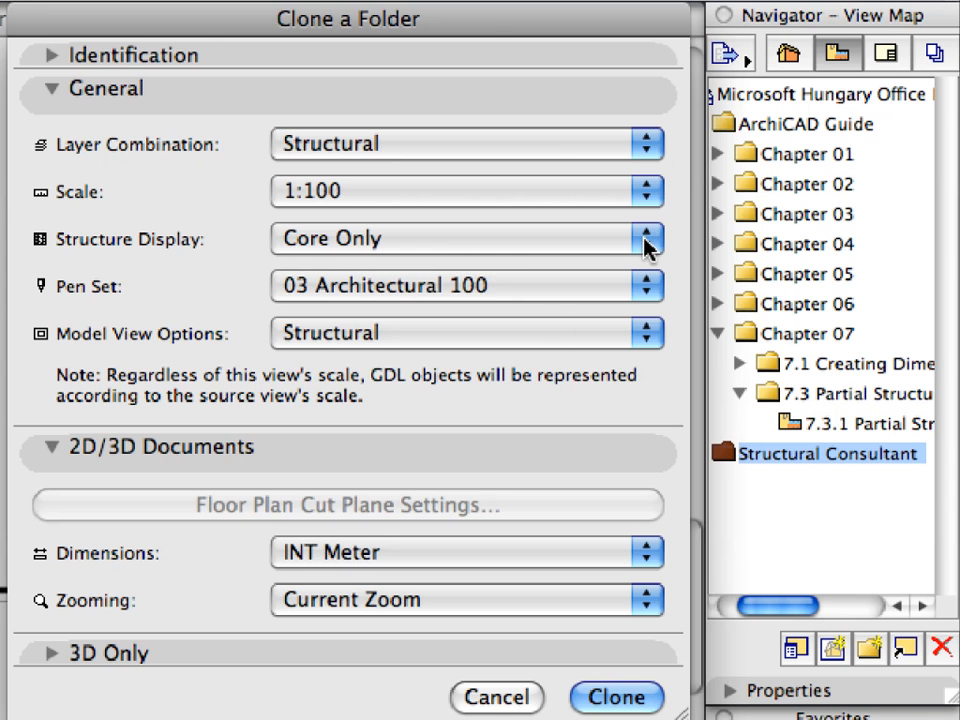
mouse_move(650, 258)
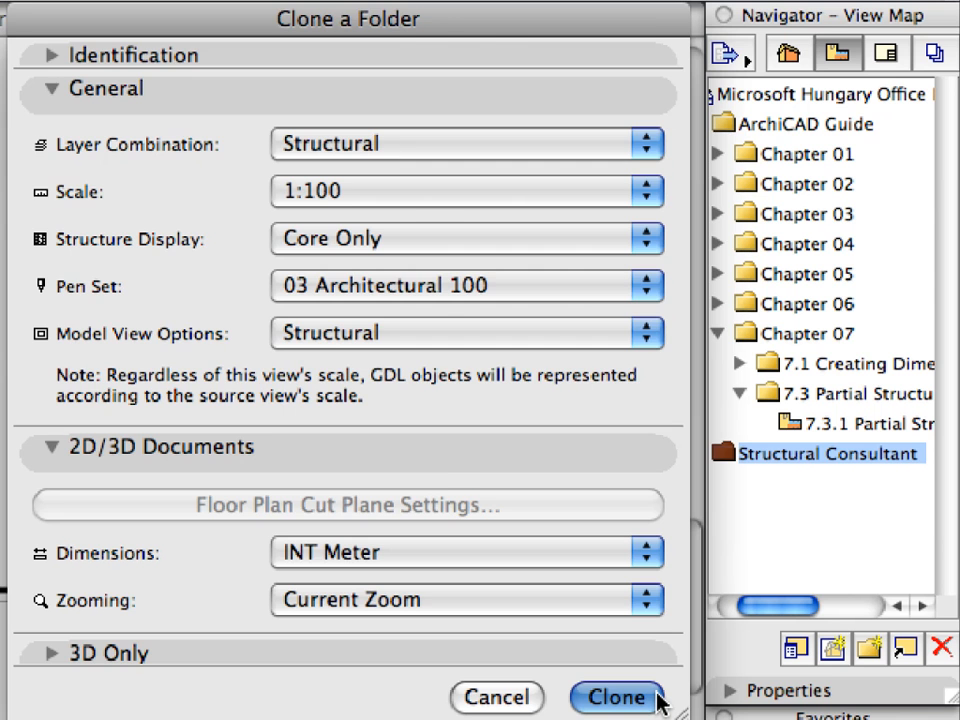
- Clone the Stories folder, expand its six levels, and open 0. Ground Floor
click(616, 697)
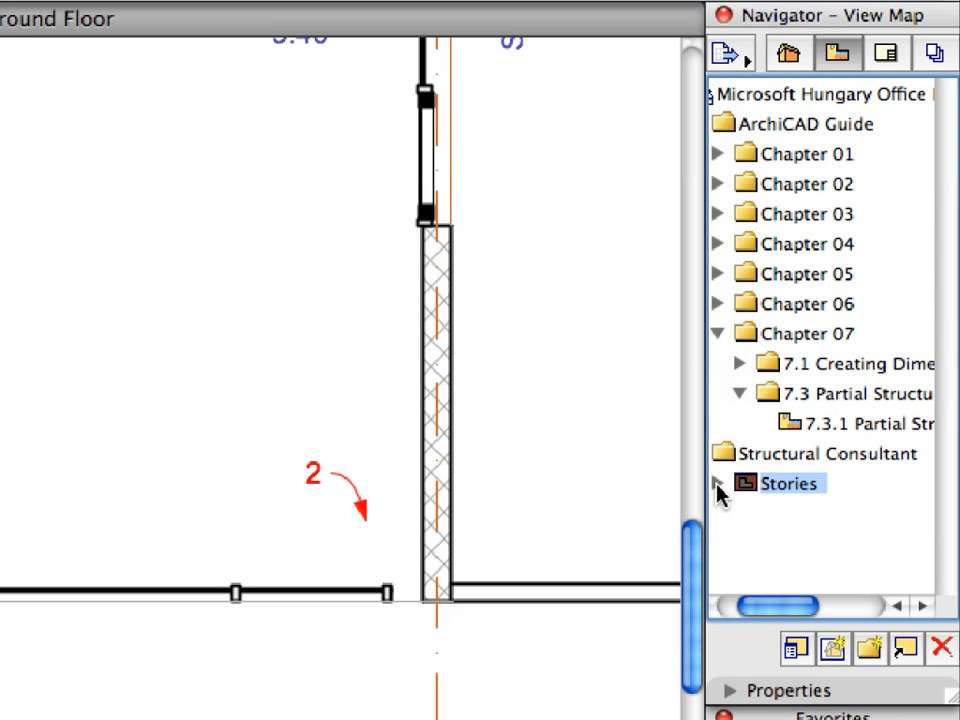
click(718, 483)
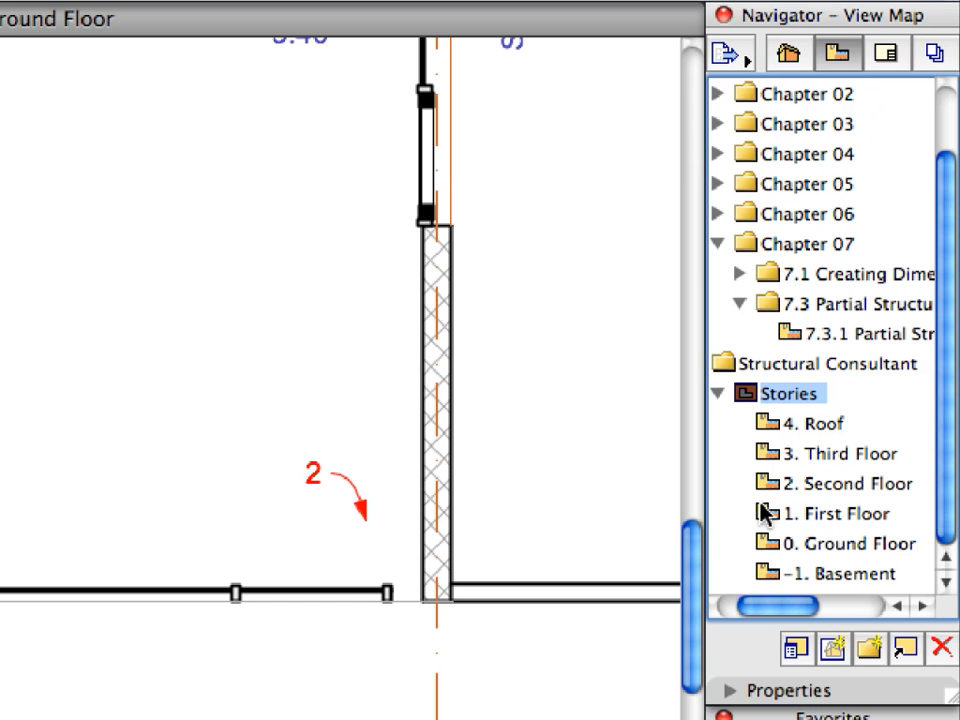
click(843, 543)
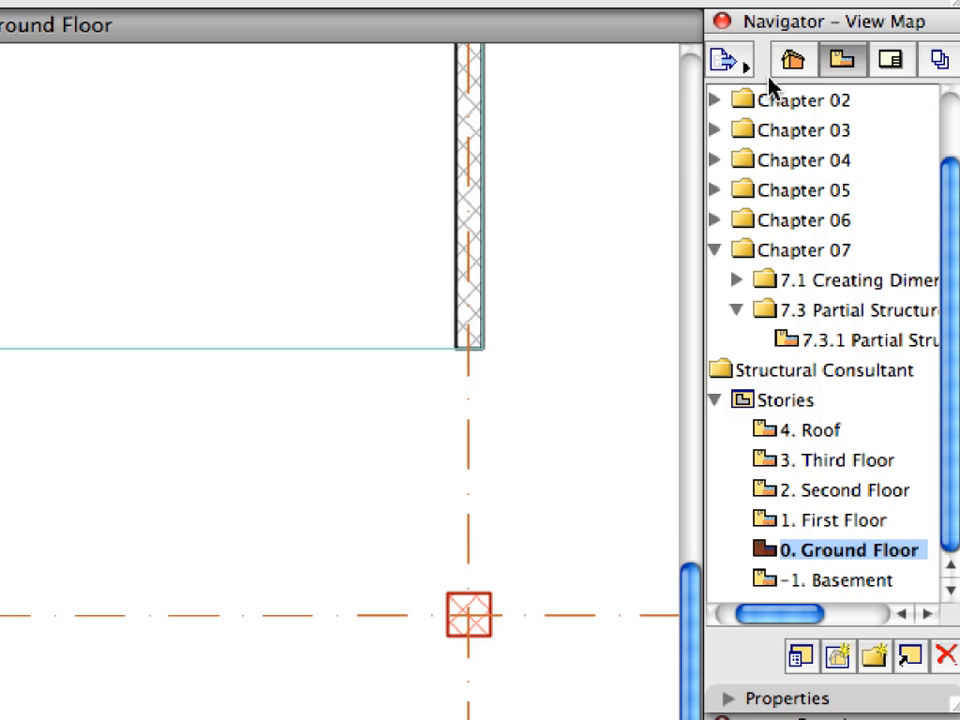
mouse_move(748, 70)
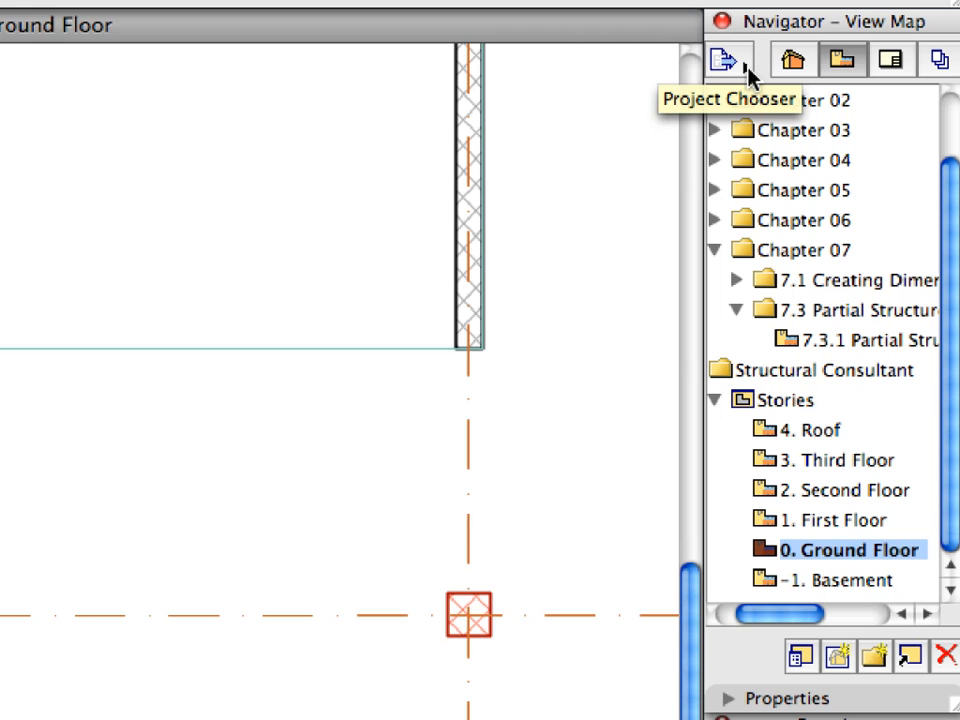
- Open the Organizer with the View Map showing the Structural Consultant Stories clone
click(728, 60)
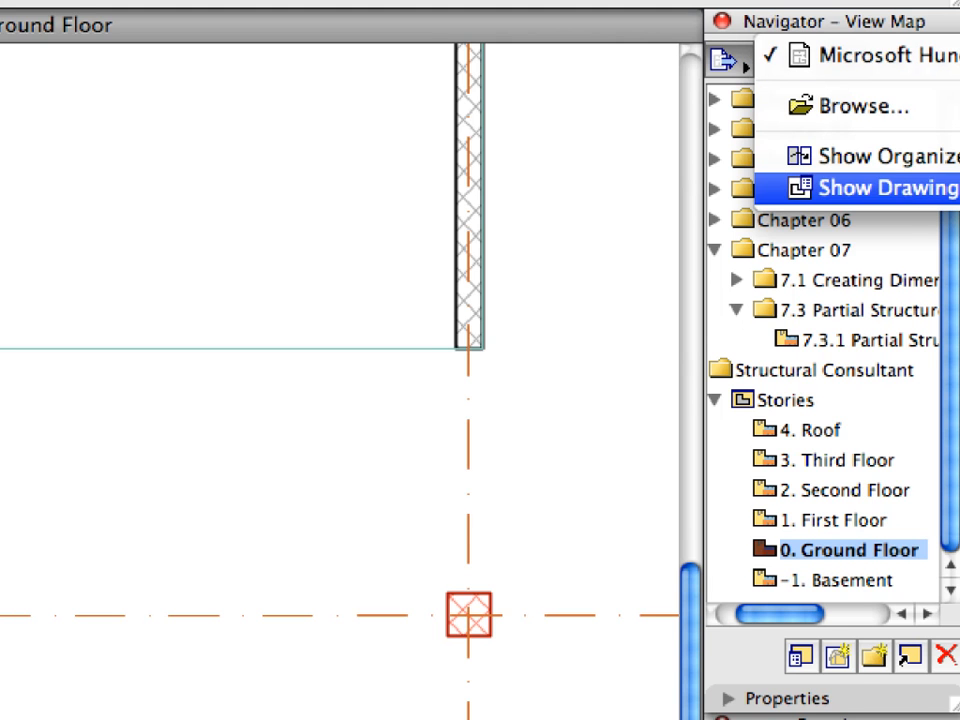
mouse_move(850, 156)
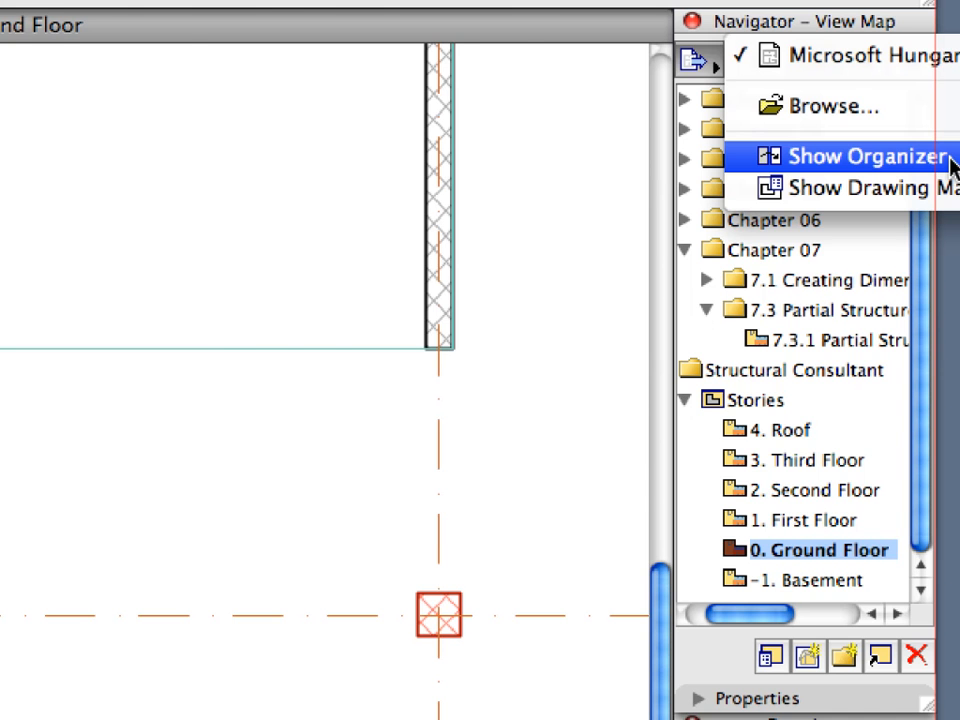
click(865, 156)
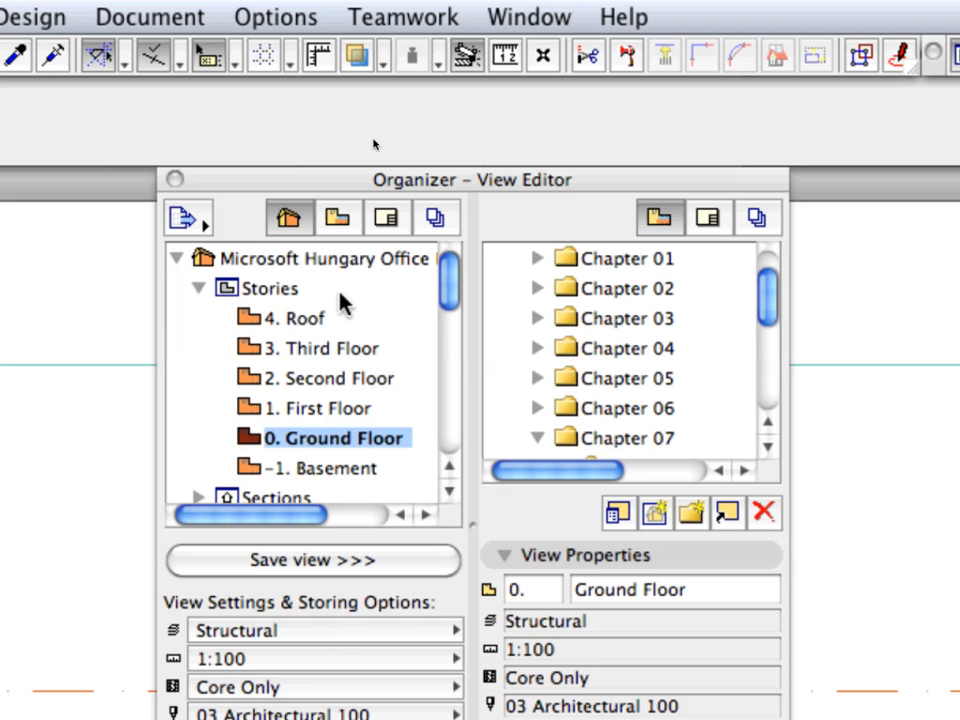
click(338, 217)
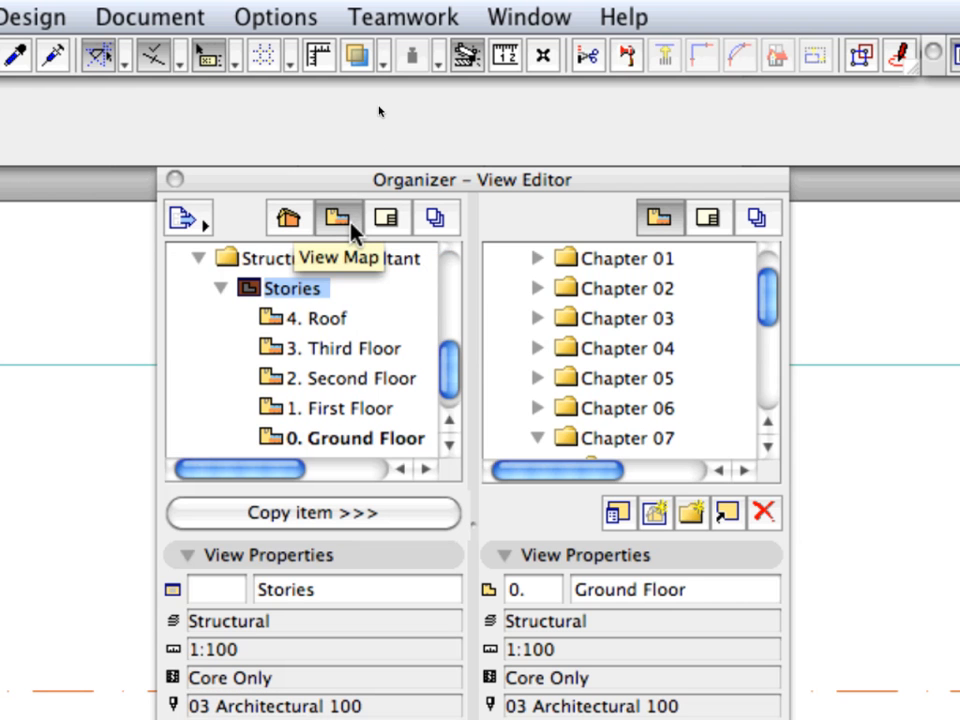
mouse_move(547, 235)
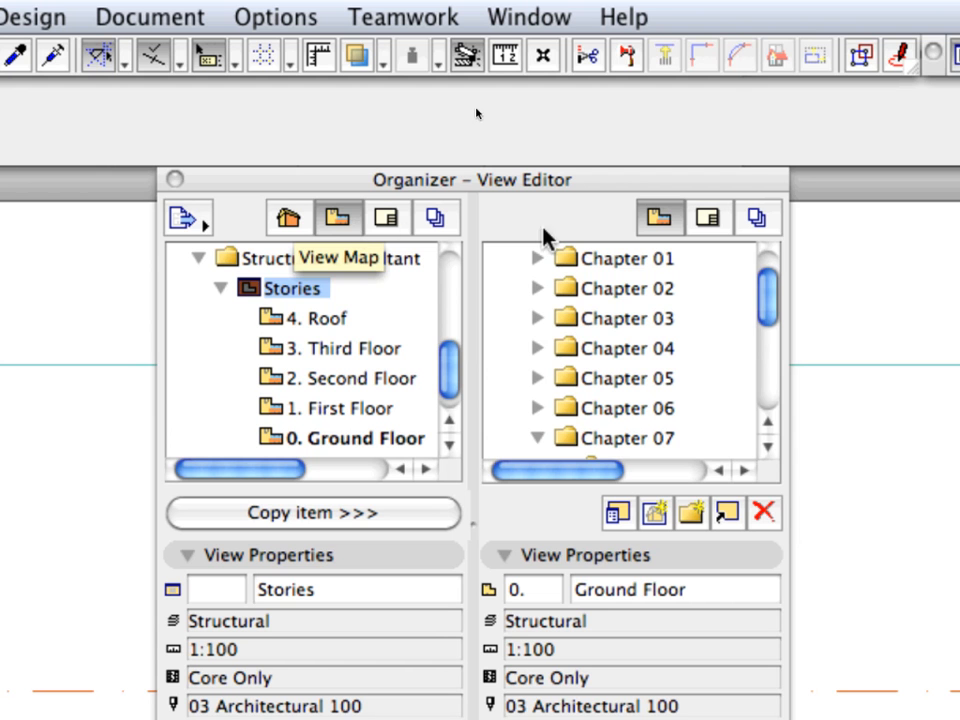
mouse_move(758, 218)
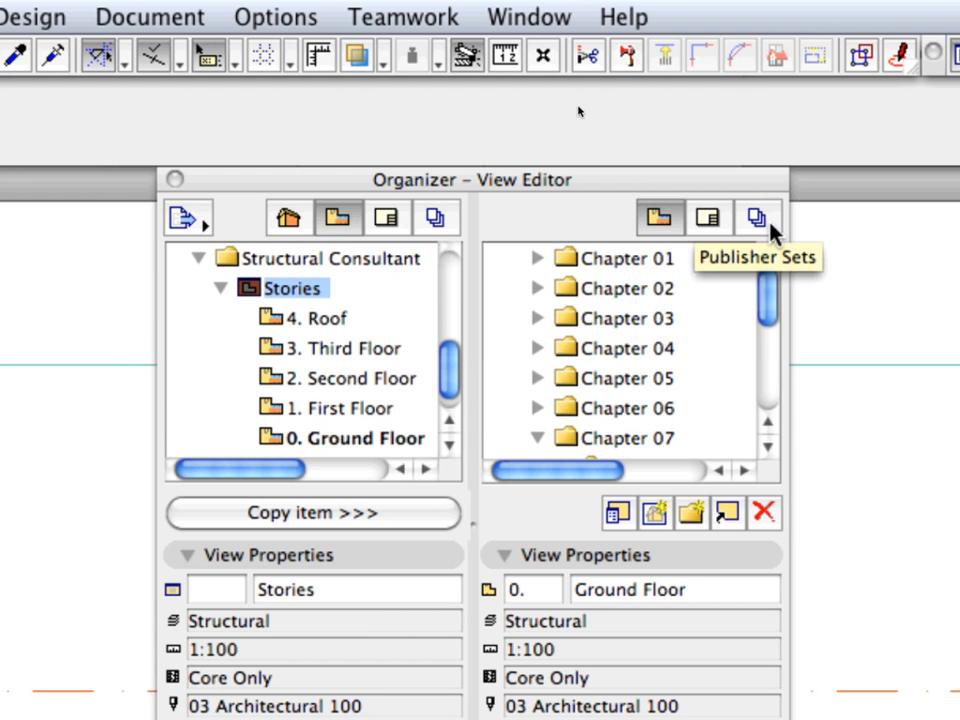
- Add the Structural Consultant folder to the publisher set and expand its Stories floors
click(758, 218)
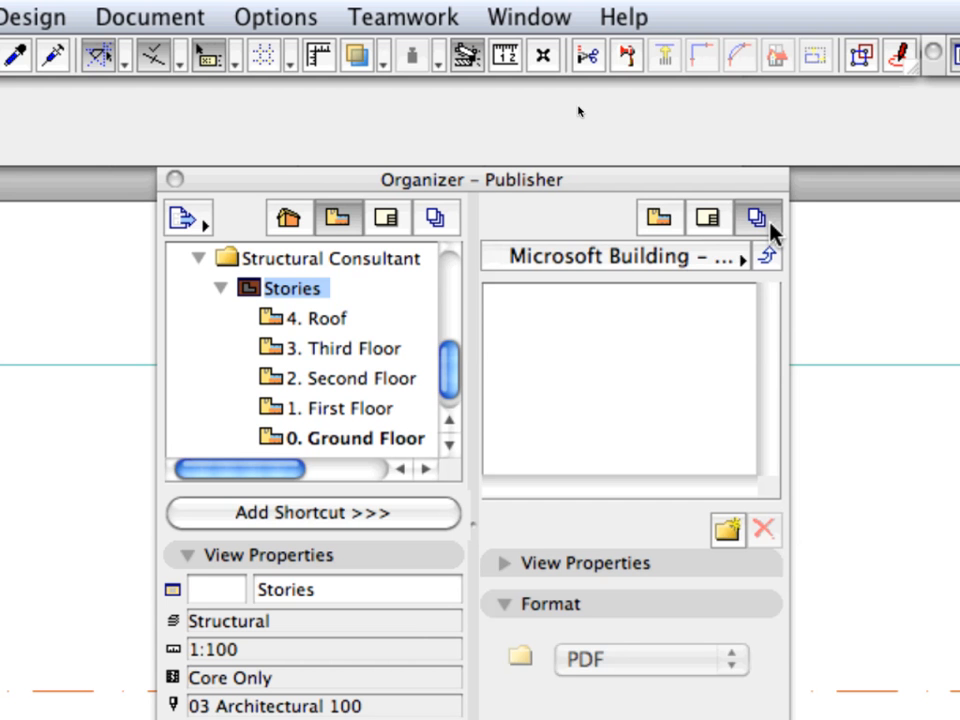
mouse_move(758, 217)
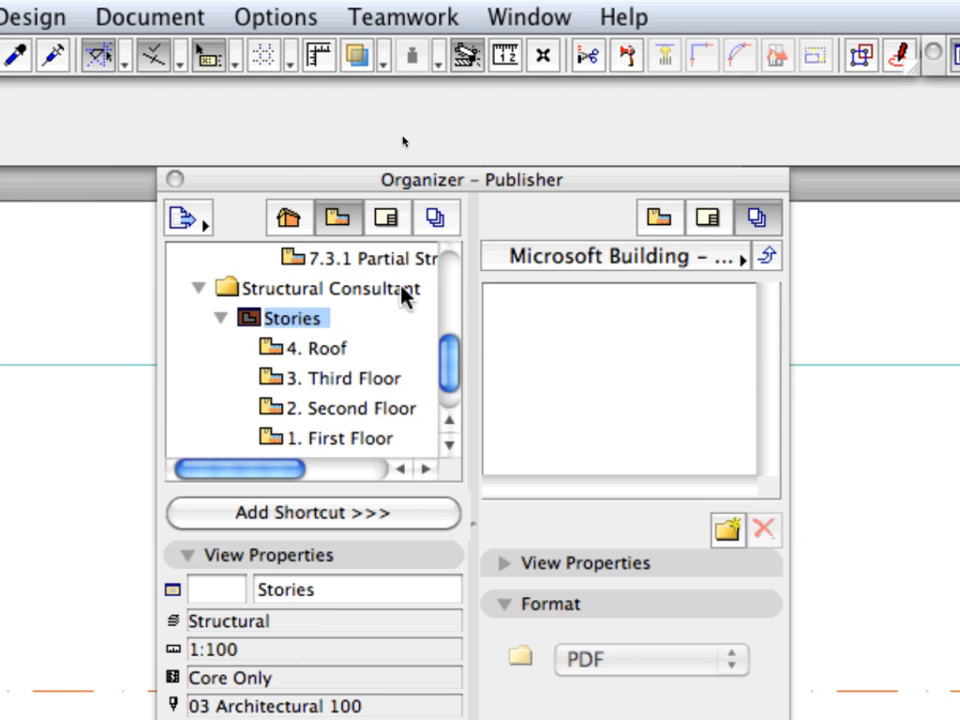
click(335, 288)
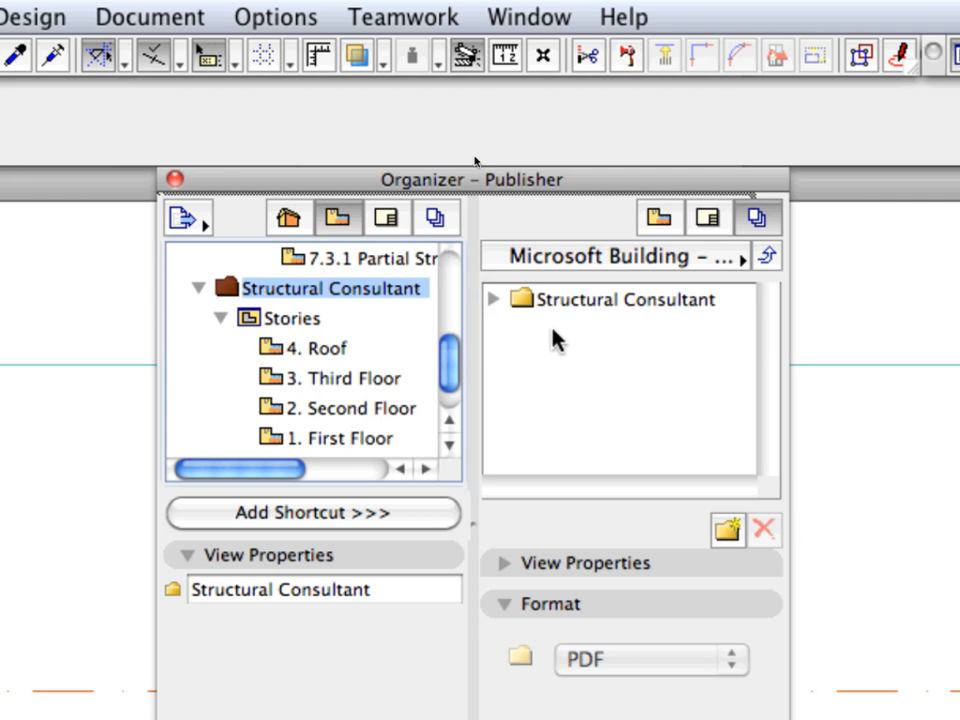
click(493, 299)
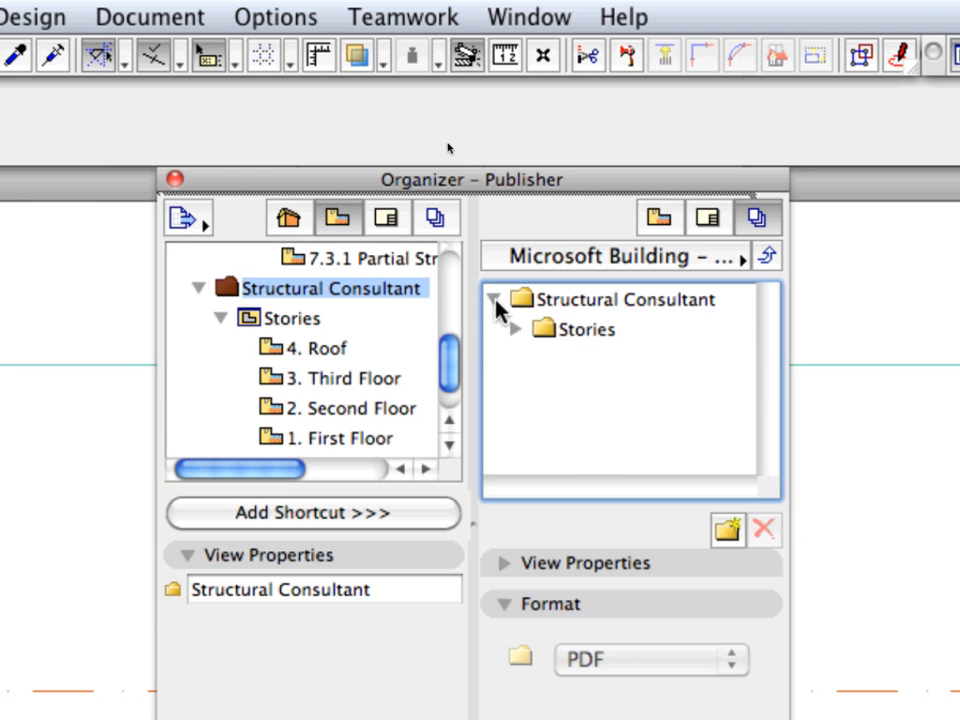
click(516, 330)
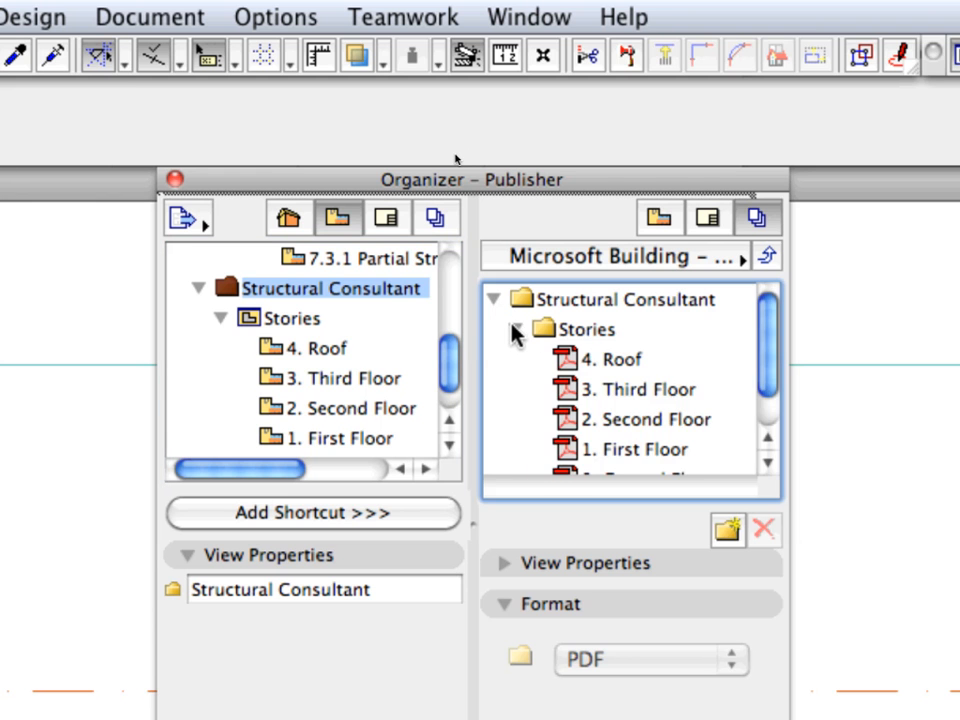
click(585, 329)
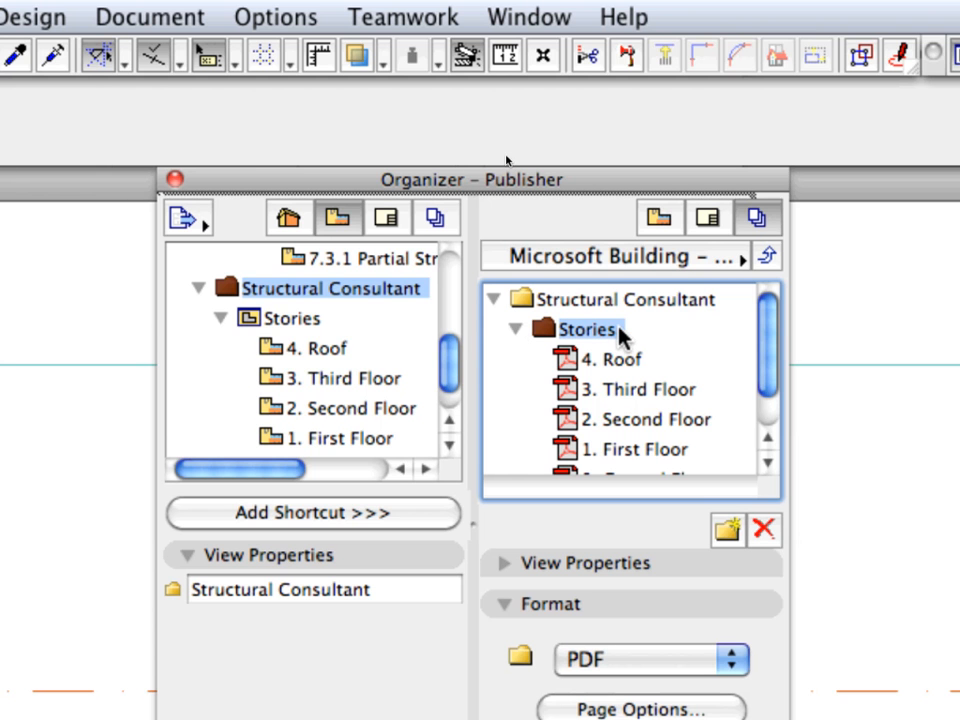
mouse_move(645, 314)
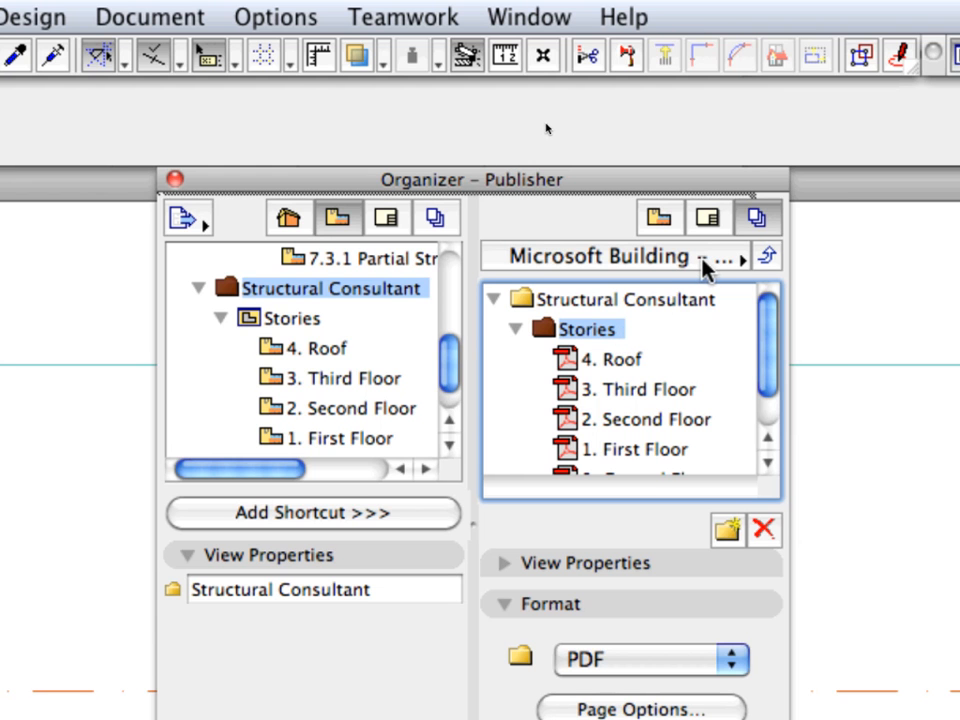
mouse_move(710, 268)
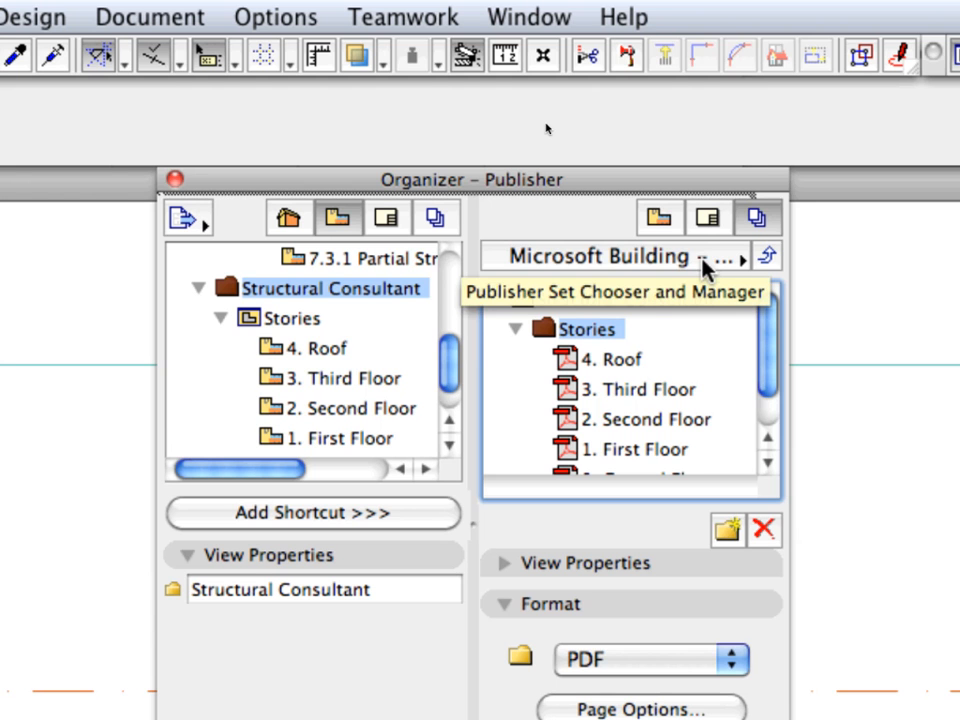
- Show the Publisher Sets list with the Microsoft Building set and its properties
click(740, 257)
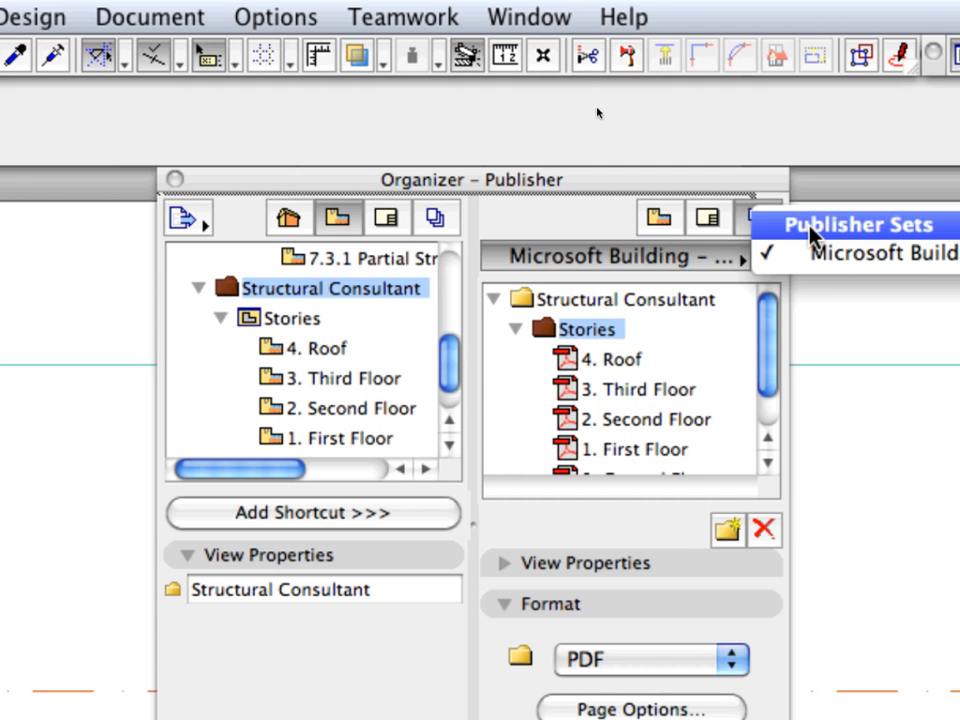
click(858, 224)
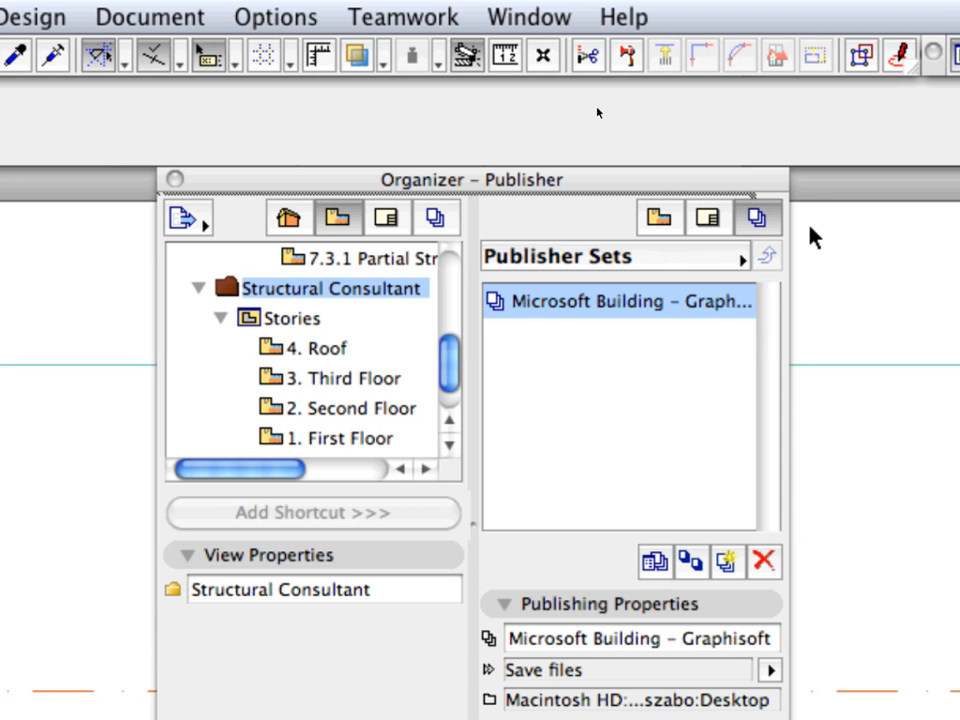
mouse_move(728, 515)
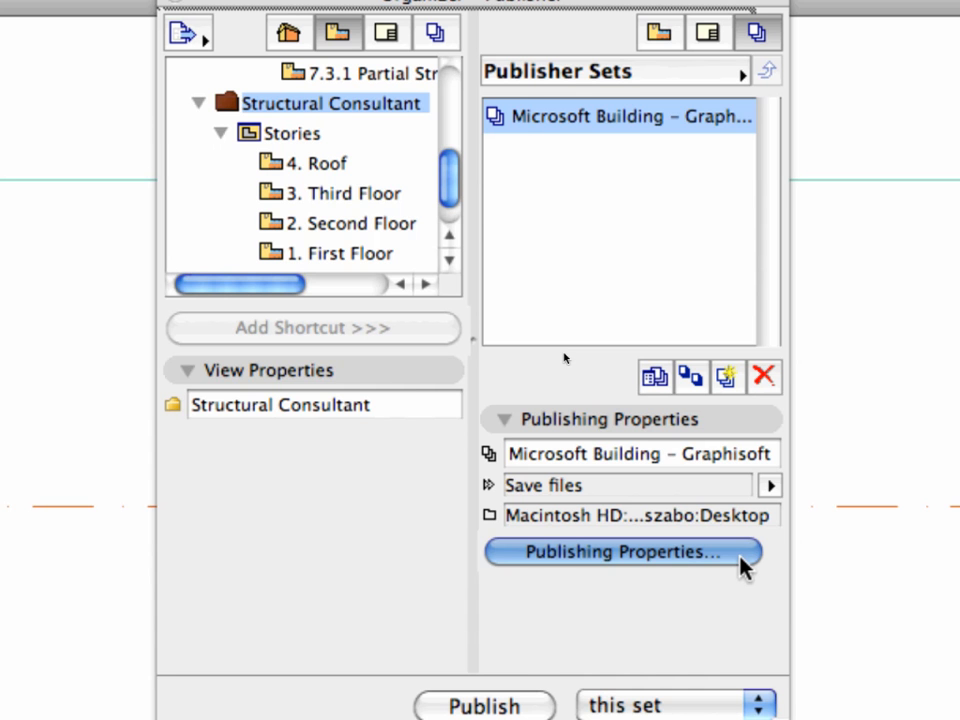
- Set the Microsoft Building set's publishing properties to save files into Chapter 07
click(620, 552)
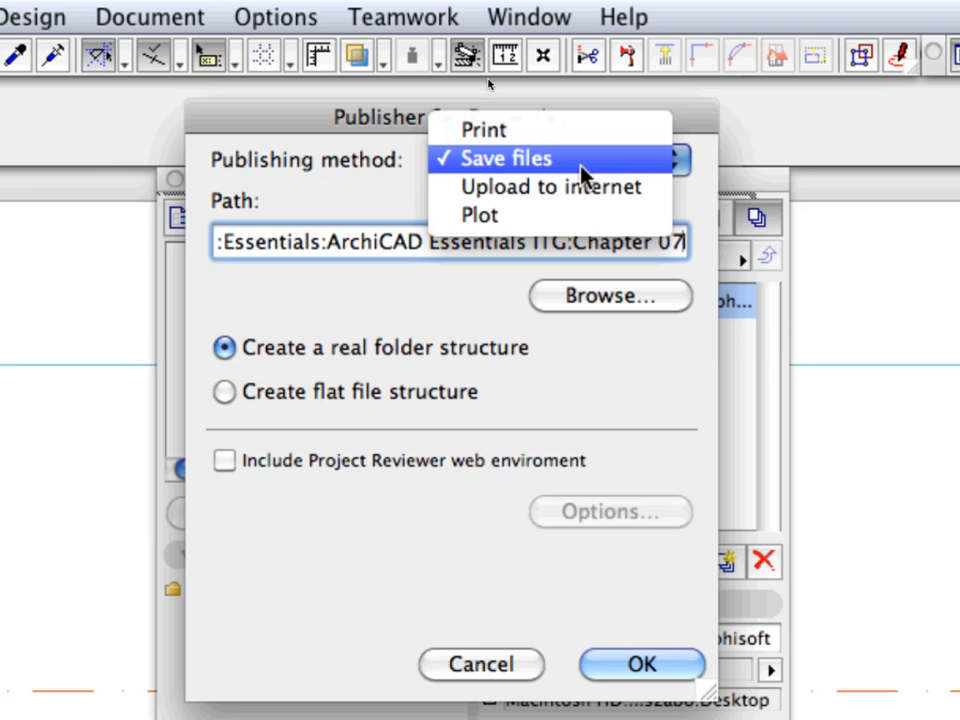
mouse_move(630, 175)
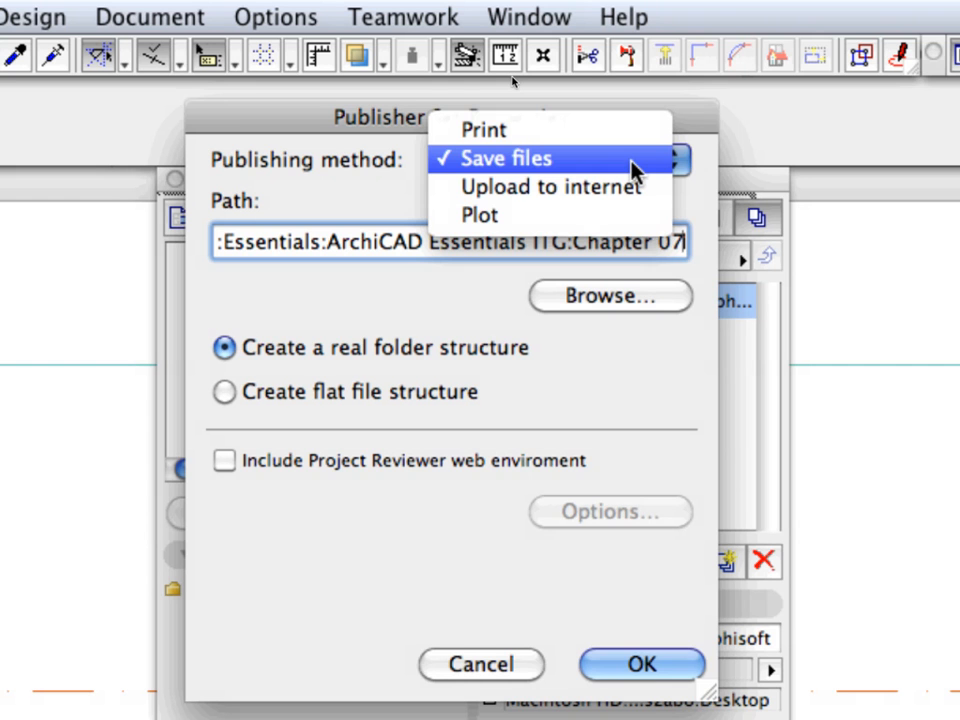
click(505, 158)
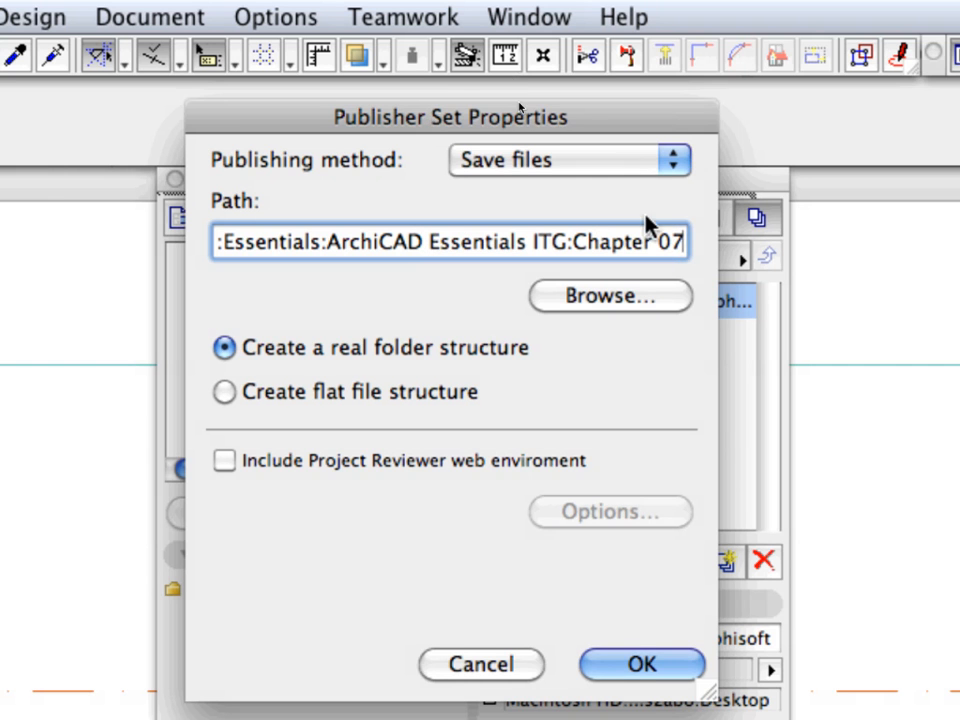
click(609, 295)
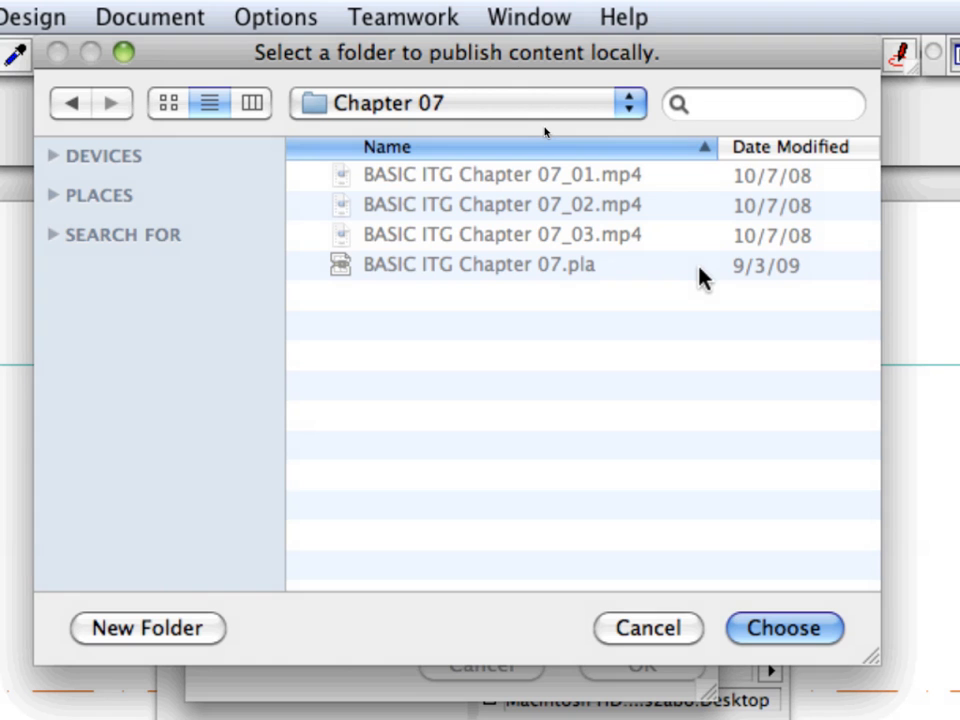
mouse_move(805, 573)
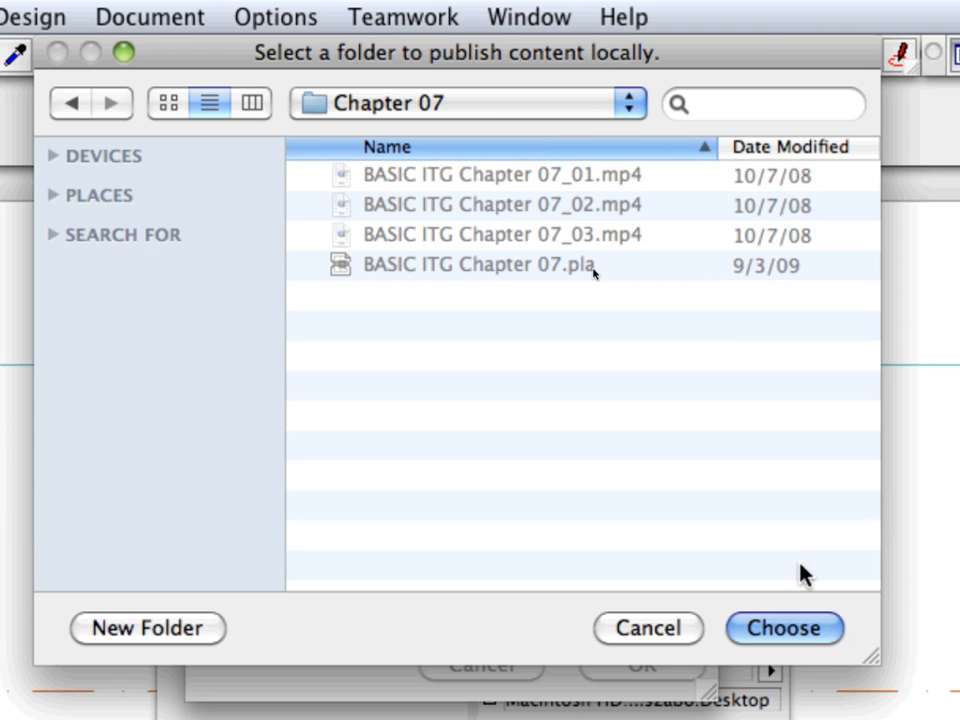
click(784, 628)
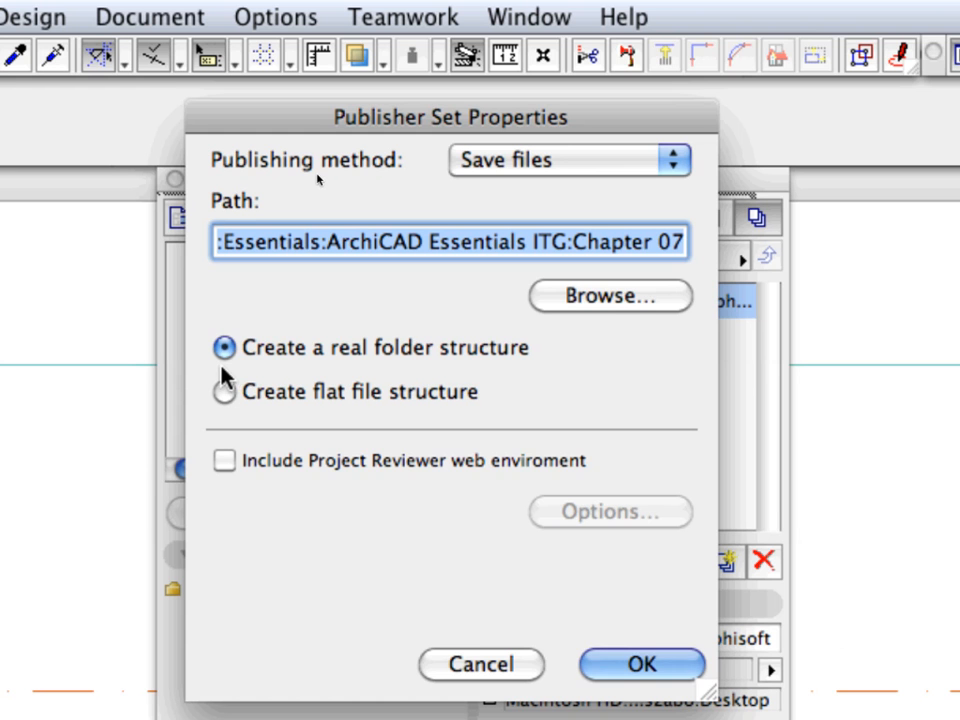
mouse_move(489, 373)
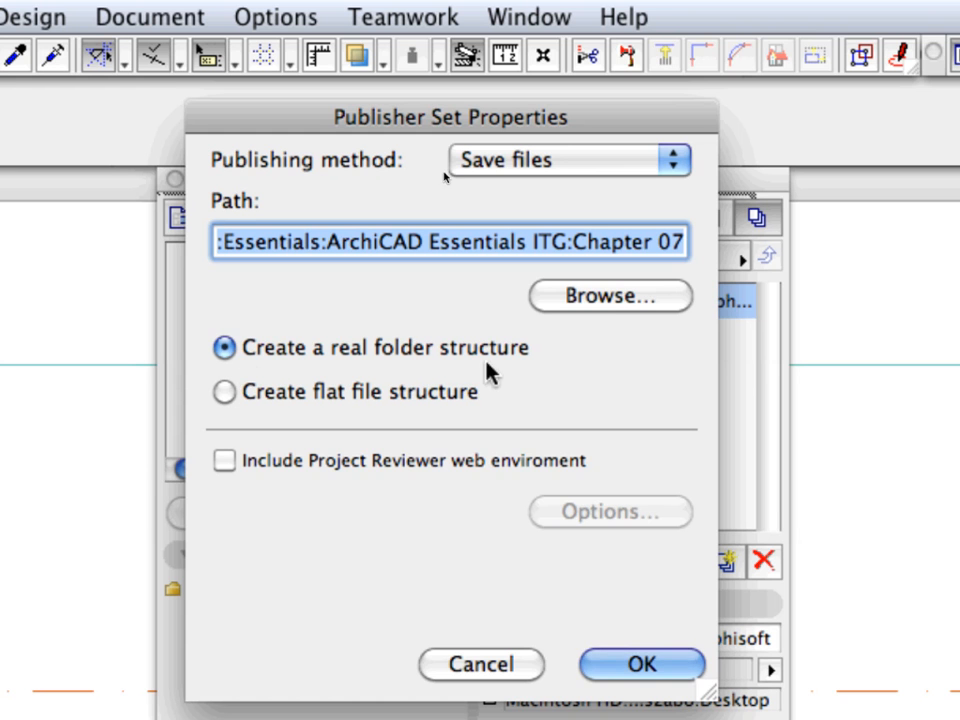
mouse_move(538, 373)
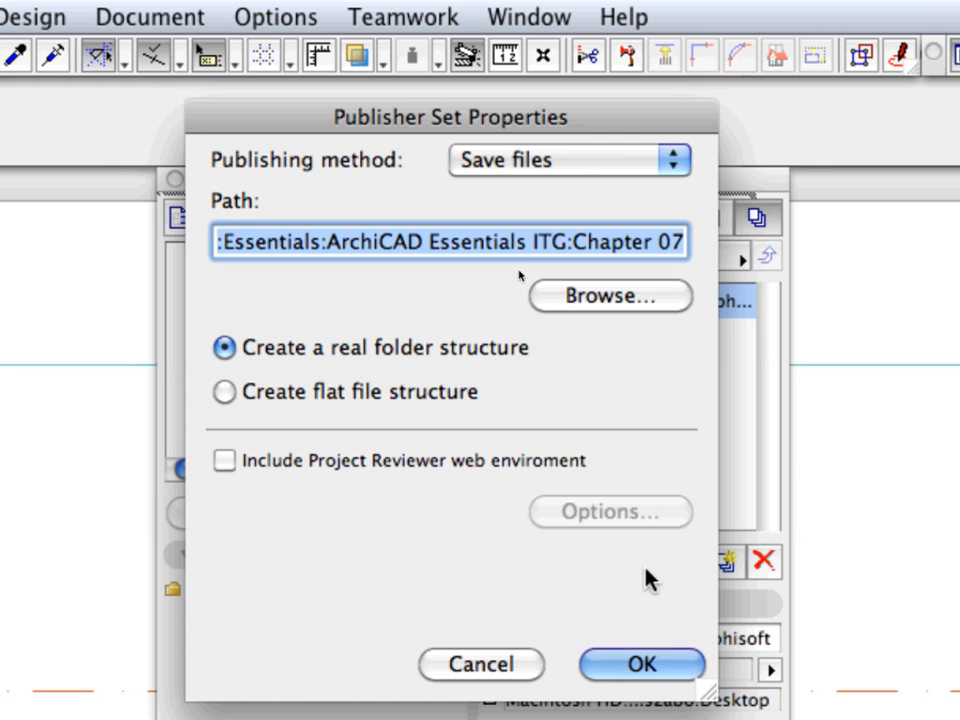
click(641, 664)
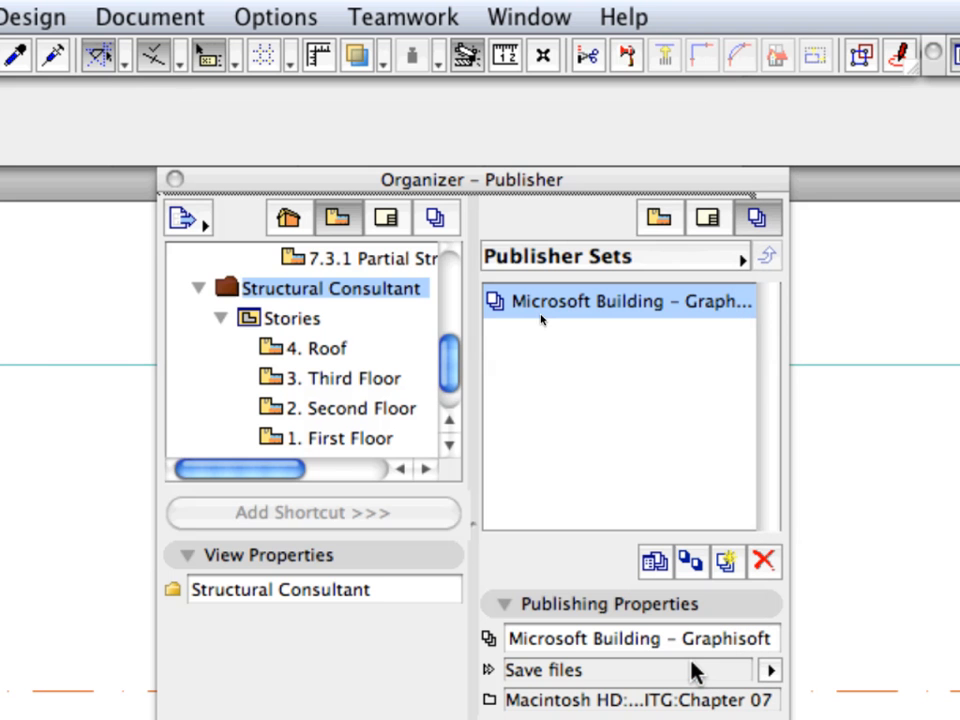
mouse_move(678, 318)
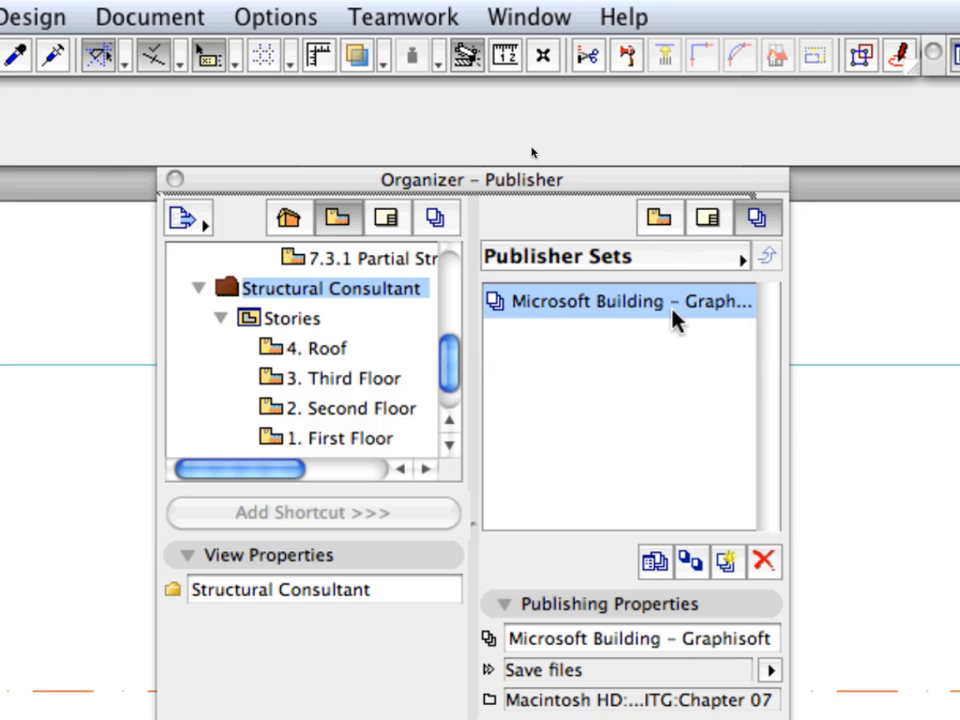
- Open the Microsoft Building set and bring up its output format list for DWG
double_click(620, 301)
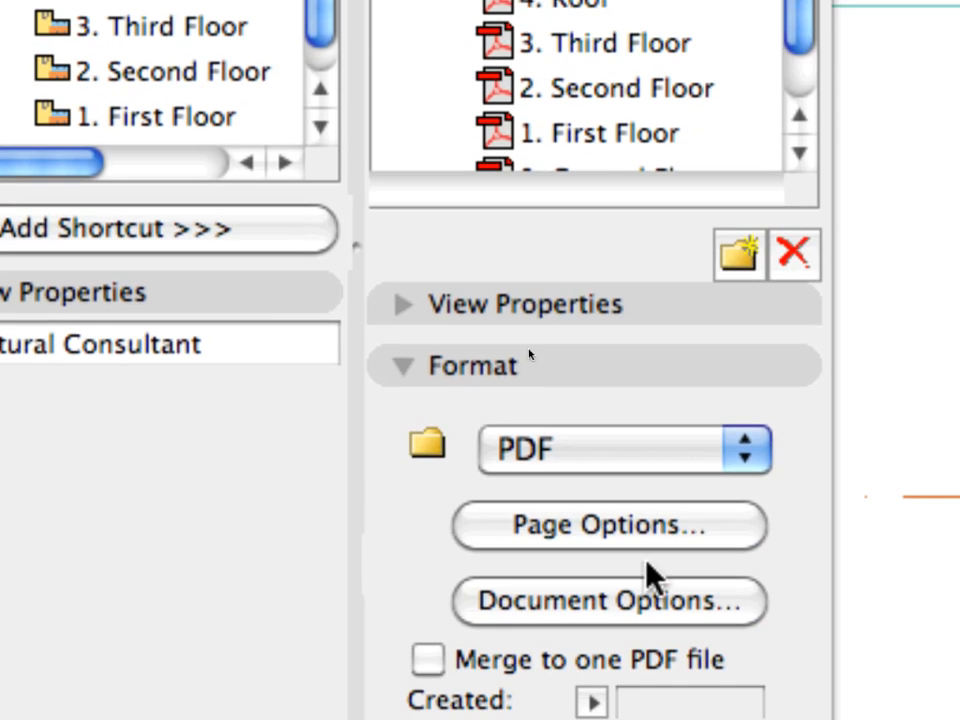
click(623, 448)
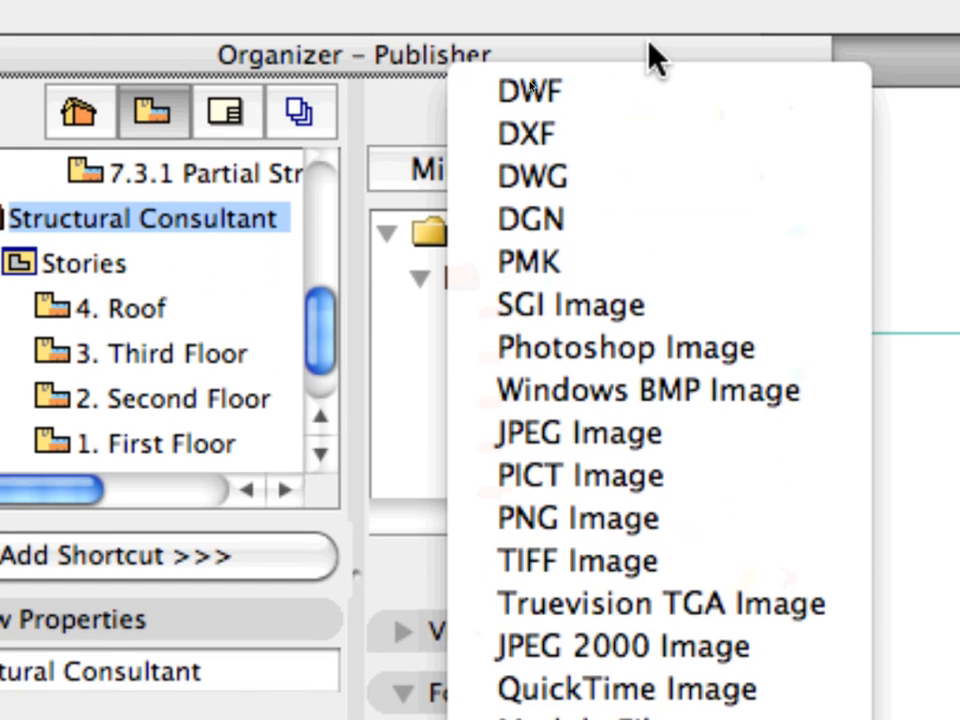
mouse_move(685, 188)
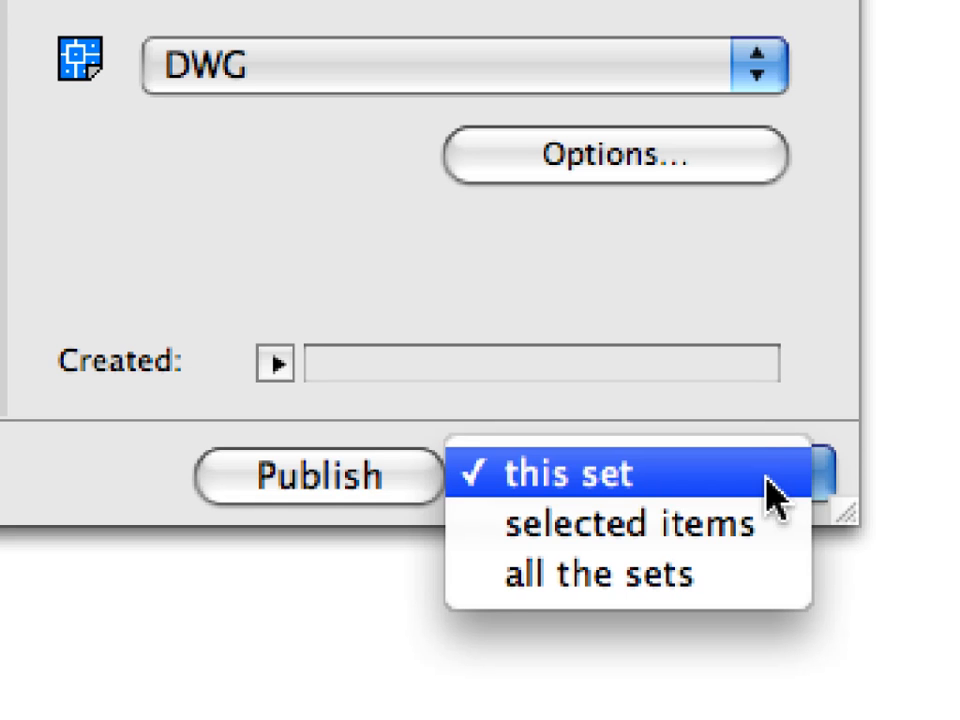
- Publish this set's six Structural Consultant stories as DWG, dismiss the report, close the Organizer
click(589, 473)
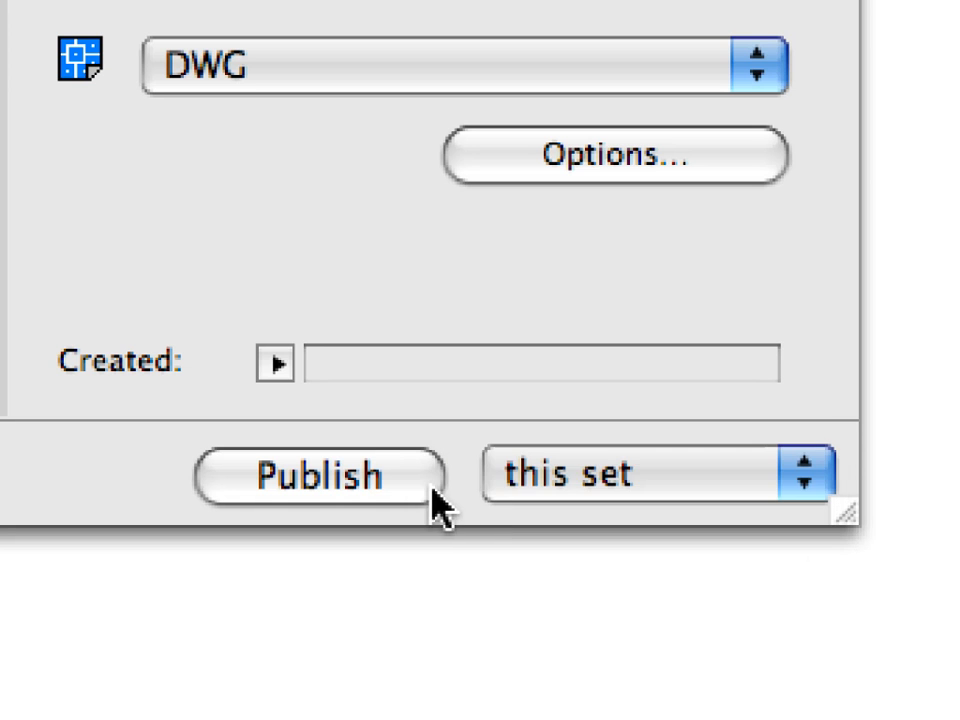
click(318, 474)
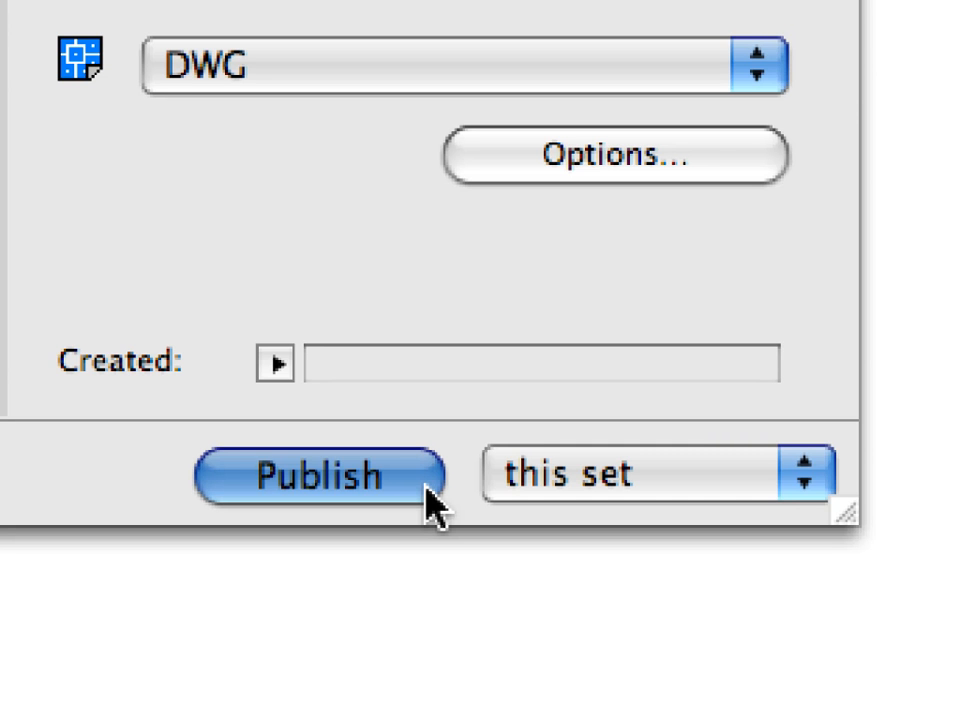
click(318, 474)
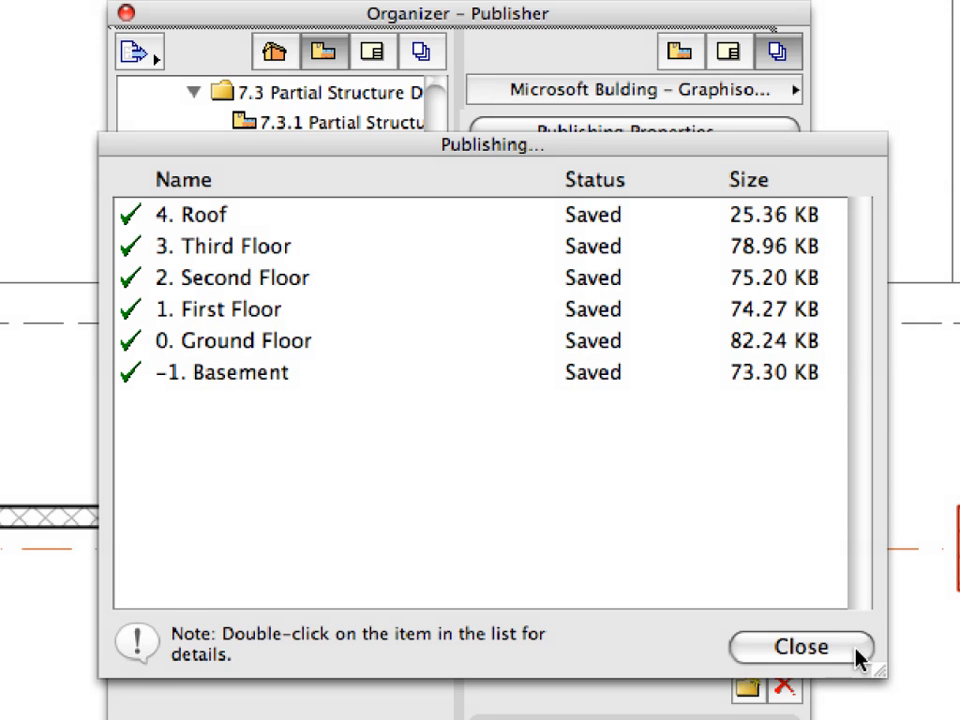
click(800, 647)
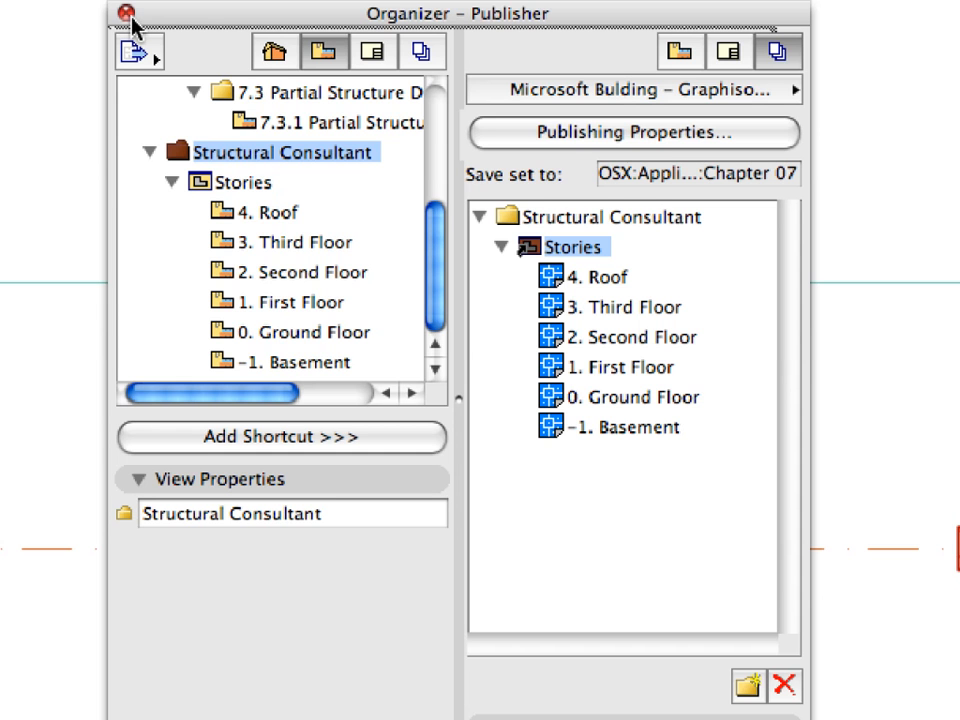
click(123, 12)
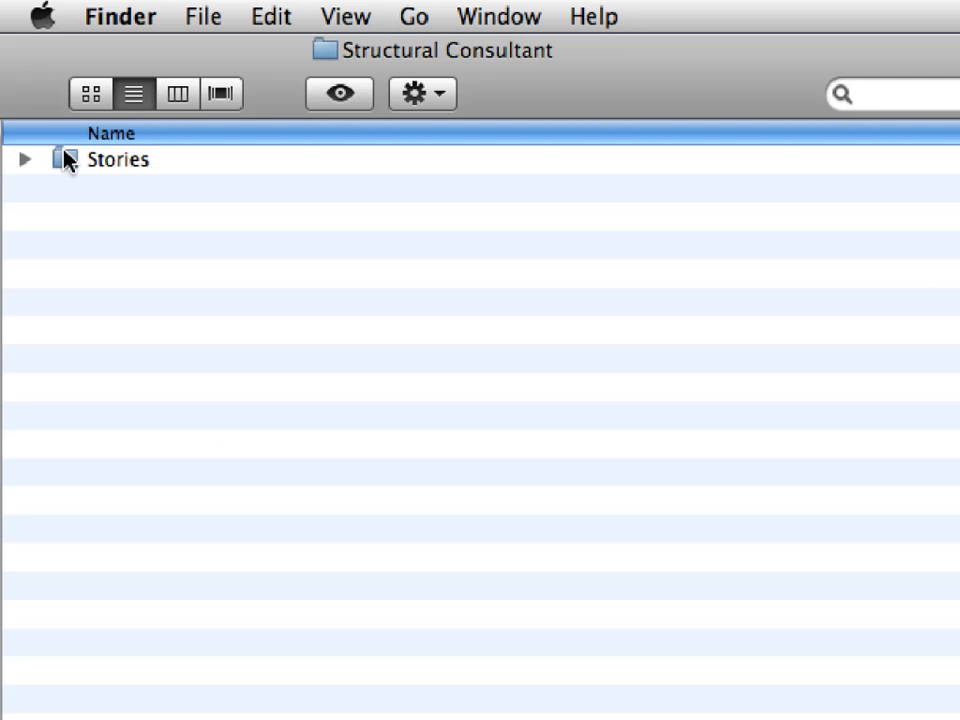
- Expand the Stories folder in Finder and select each story DWG through 4. Roof
click(117, 160)
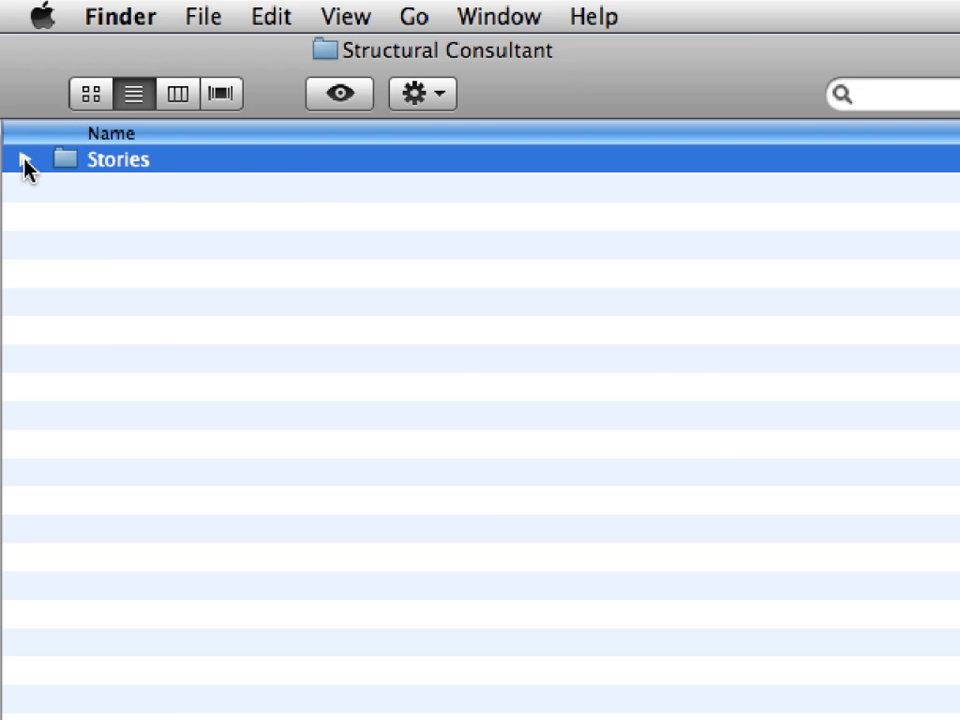
click(26, 165)
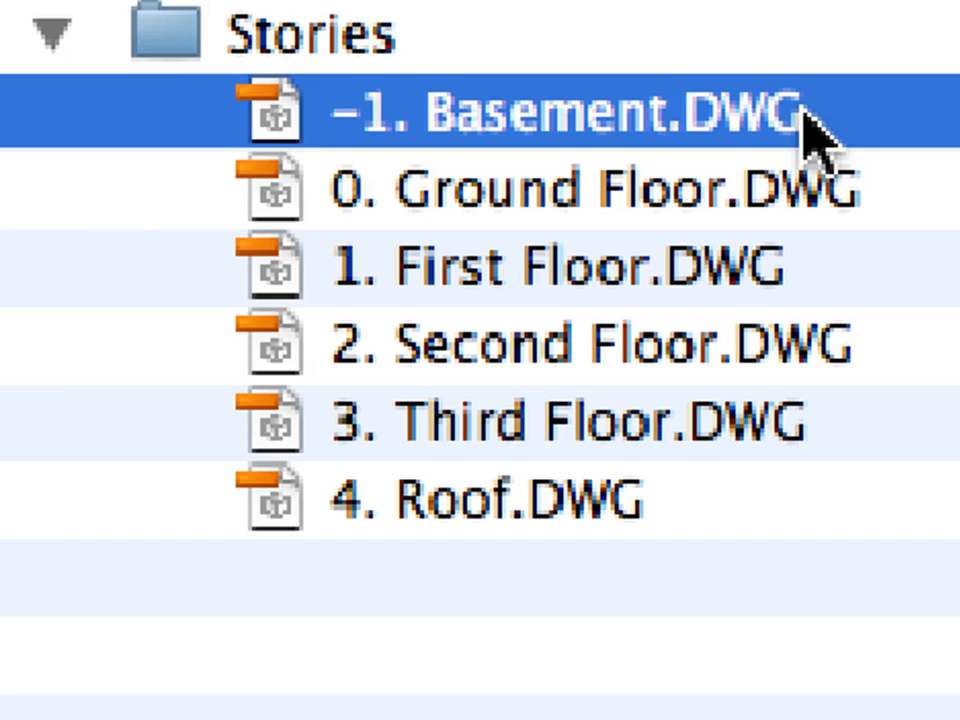
click(590, 190)
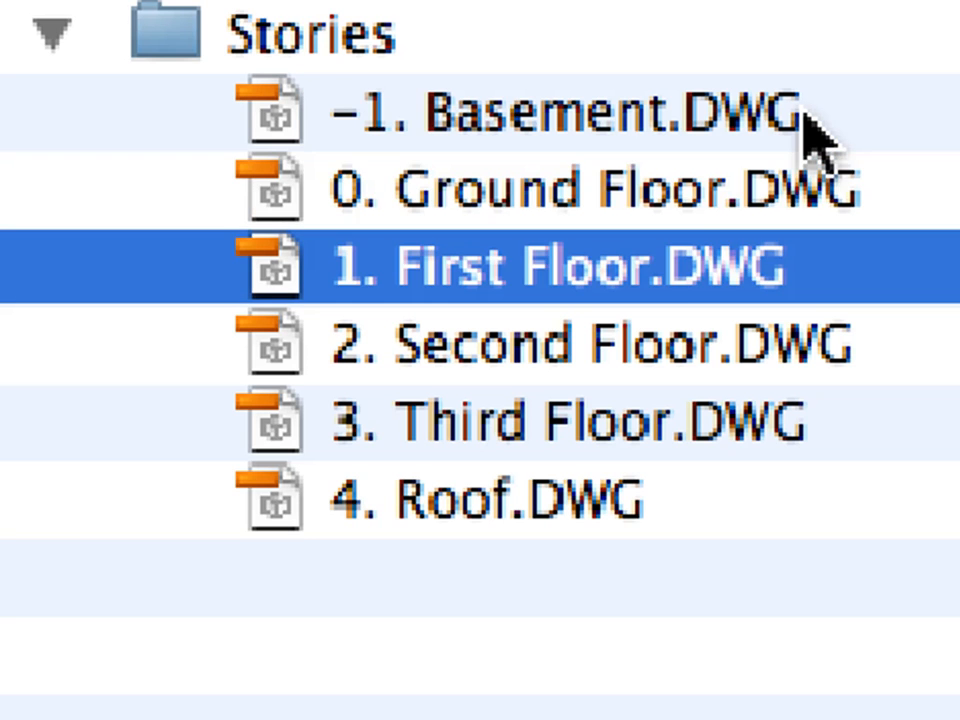
click(590, 345)
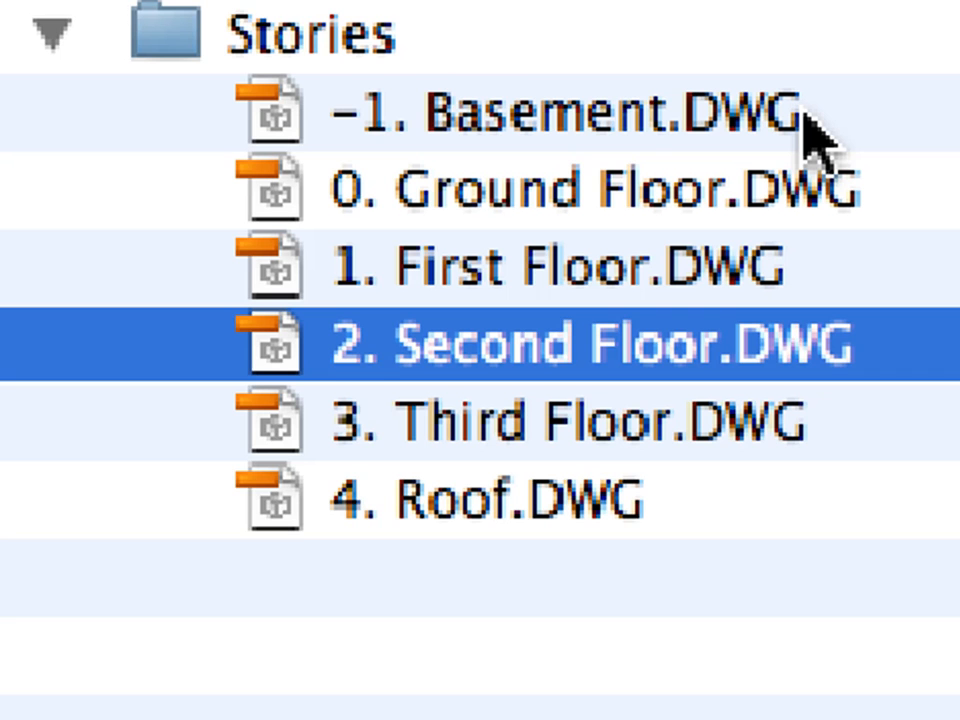
click(567, 420)
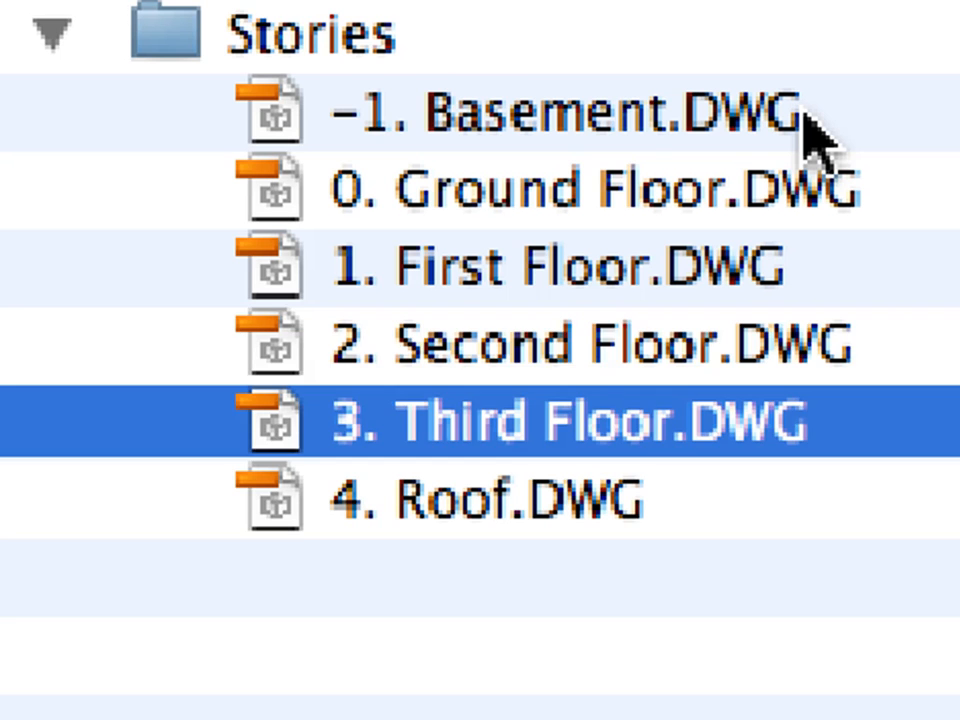
click(490, 500)
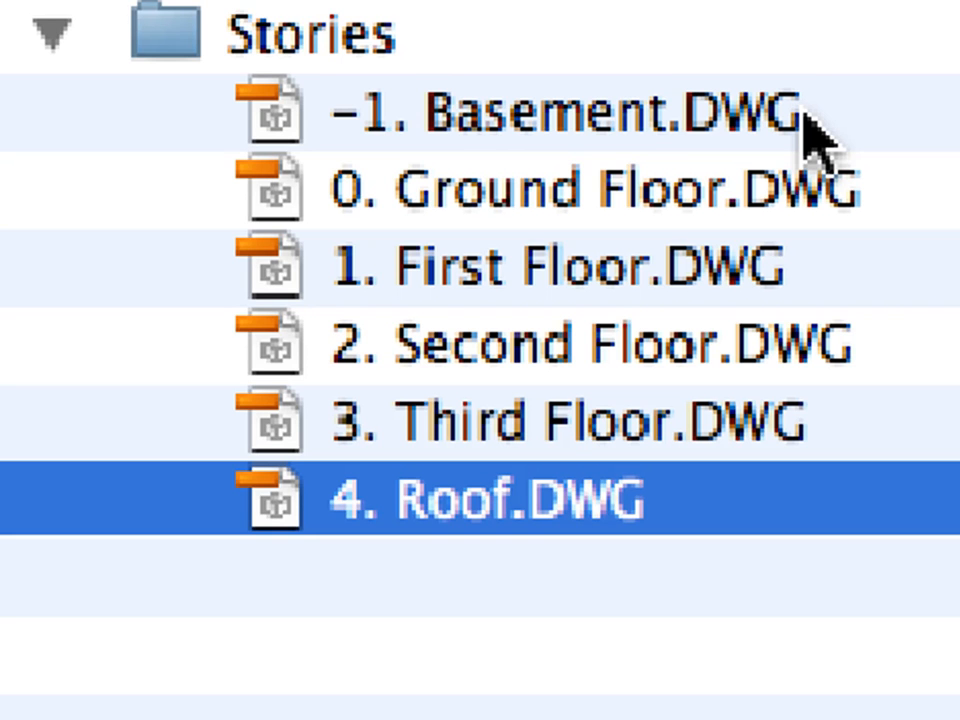